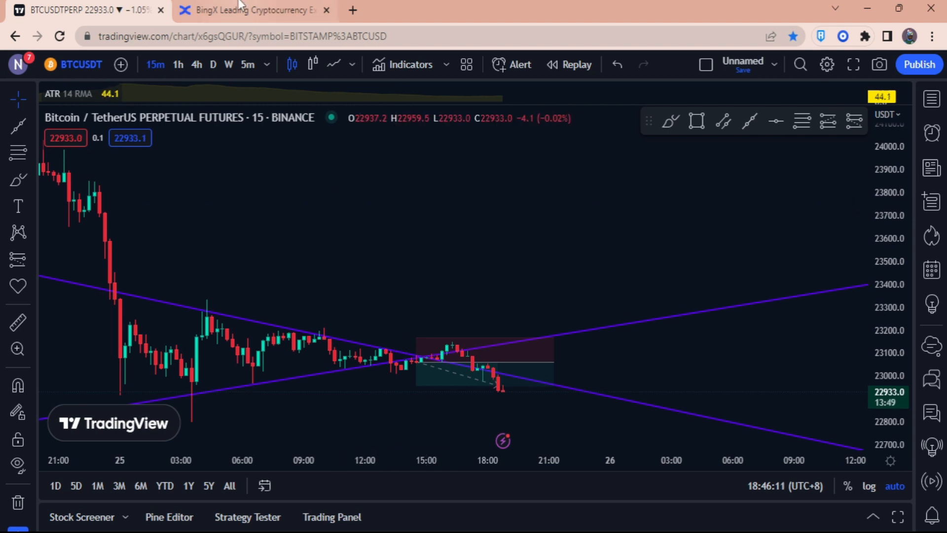
Switch from the TradingView BTCUSDT chart to the BingX exchange tab.
left_click(253, 10)
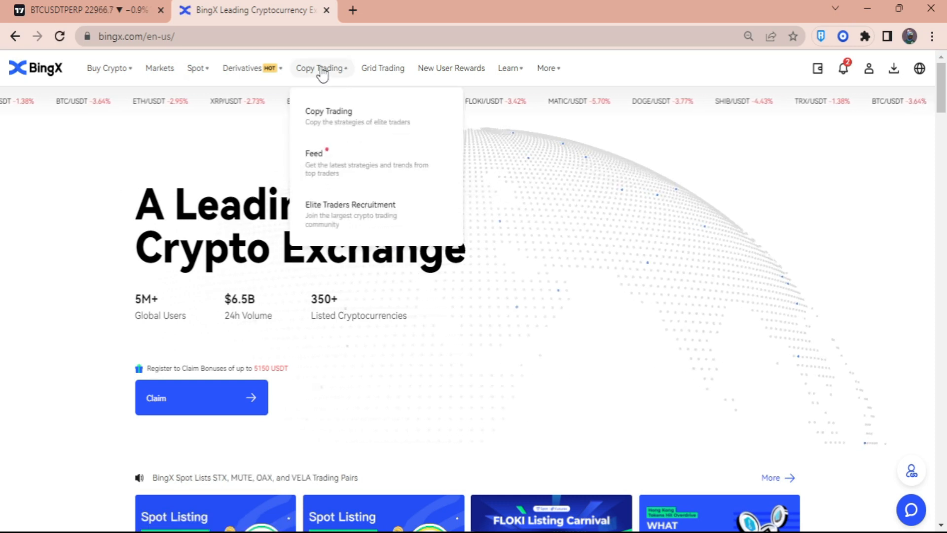
Open BingX Copy Trading and browse the Trending, Conservative, Rising Stars and All Traders sections.
left_click(328, 111)
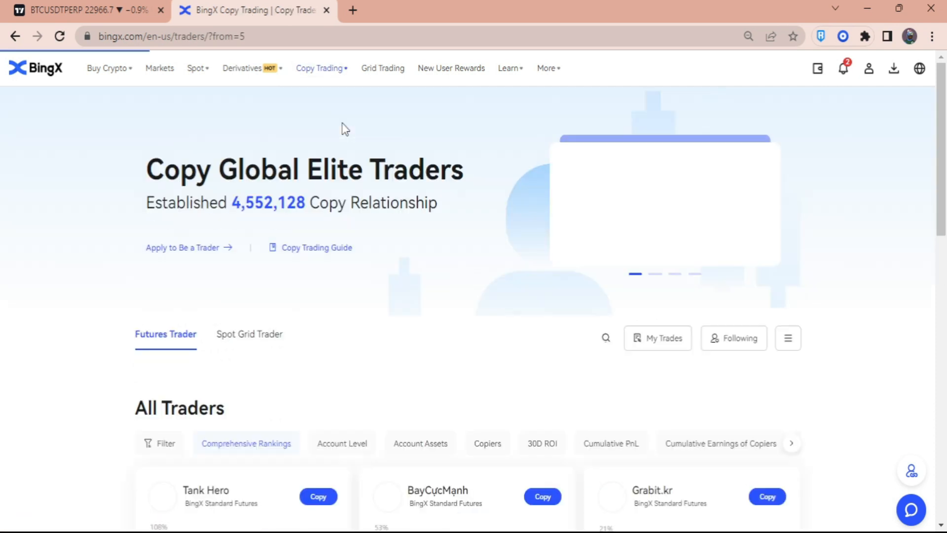
scroll("down", 3)
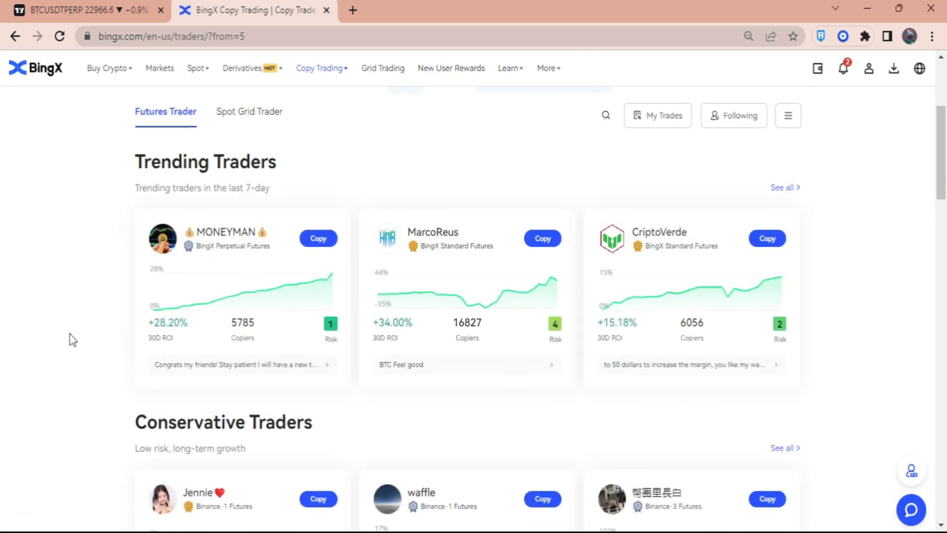
scroll("down", 3)
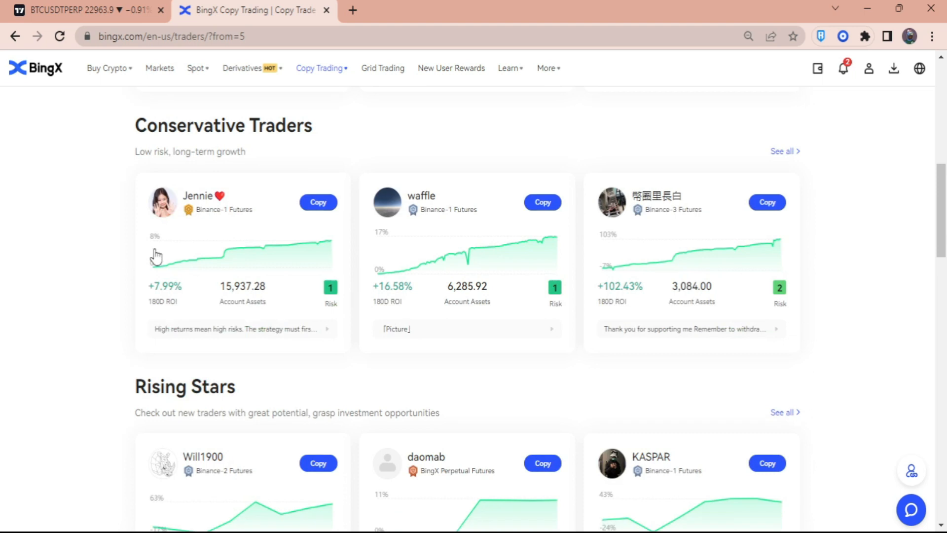
scroll("down", 3)
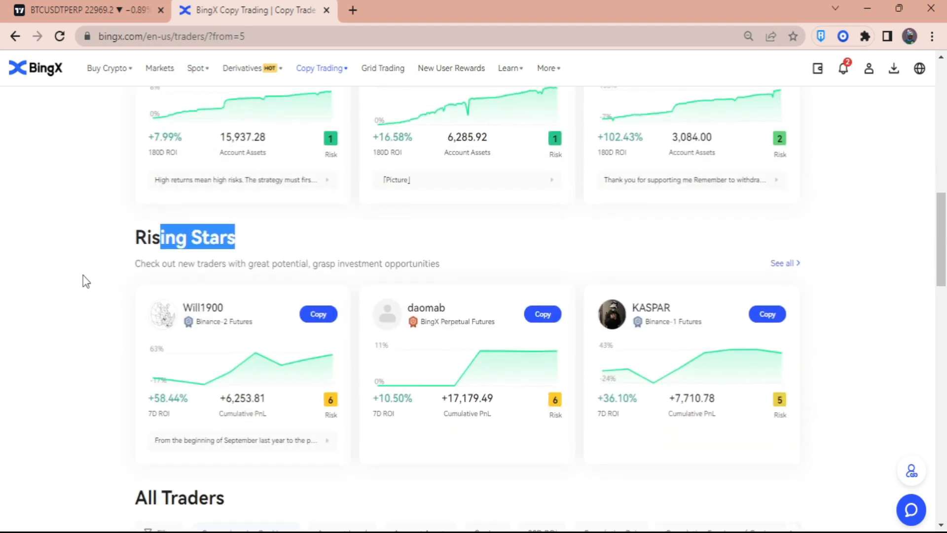
scroll("down", 3)
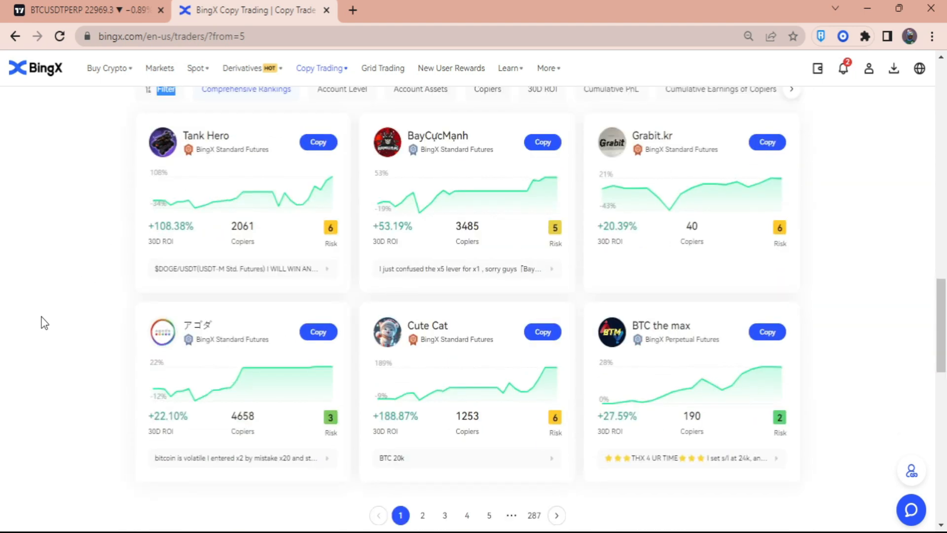
scroll("up", 3)
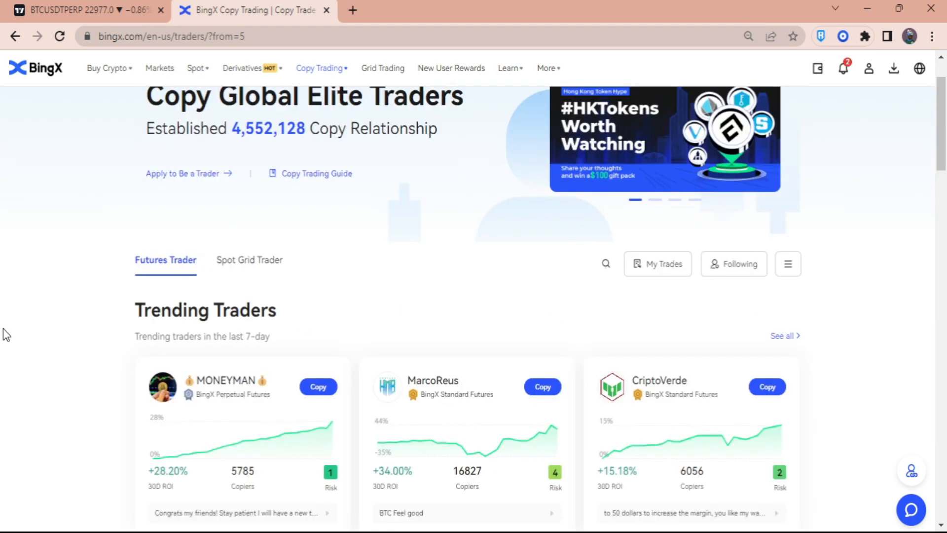
scroll("down", 3)
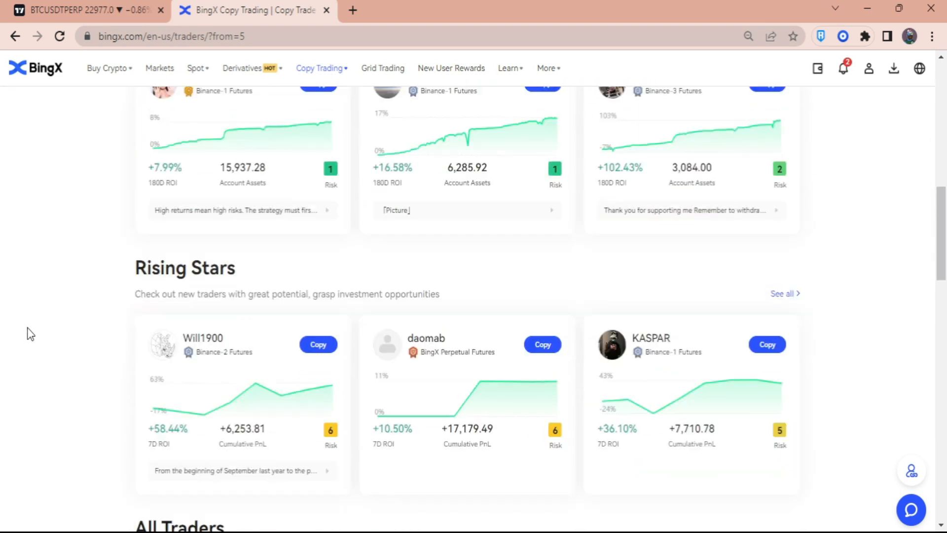
scroll("down", 3)
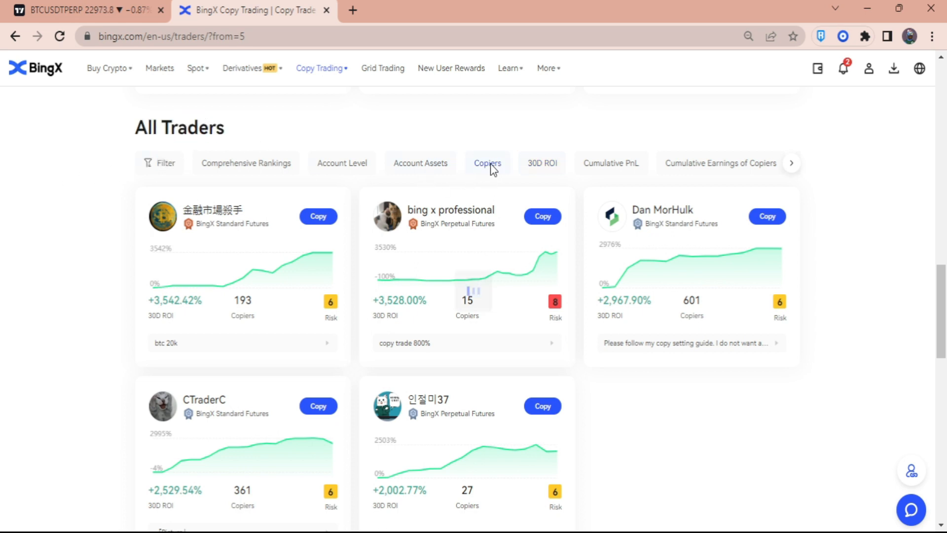
Sort All Traders by copiers and show page 2 of the results.
left_click(487, 163)
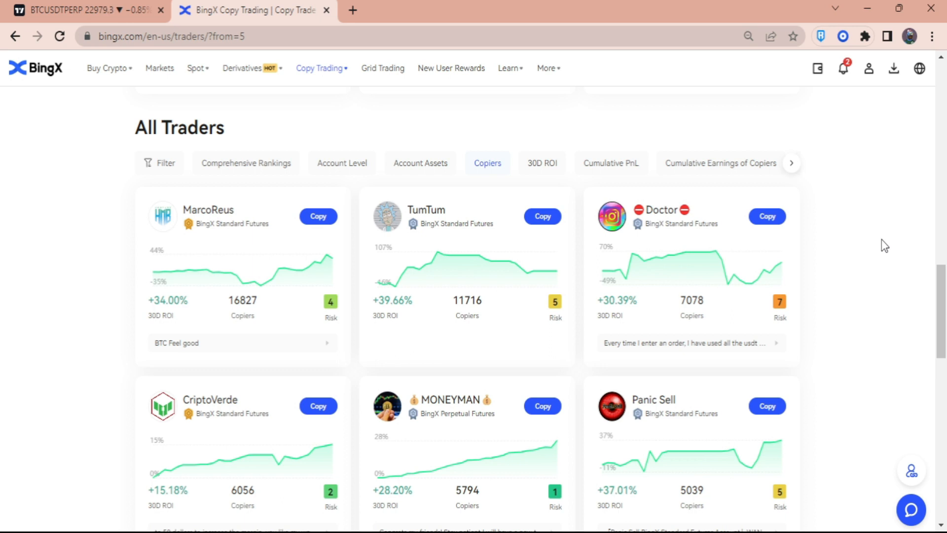
mouse_move(874, 249)
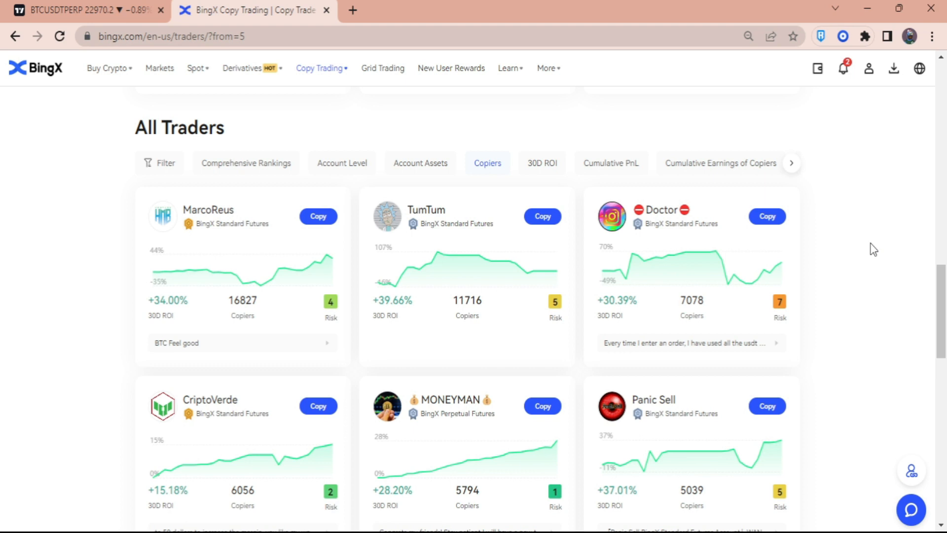
mouse_move(557, 150)
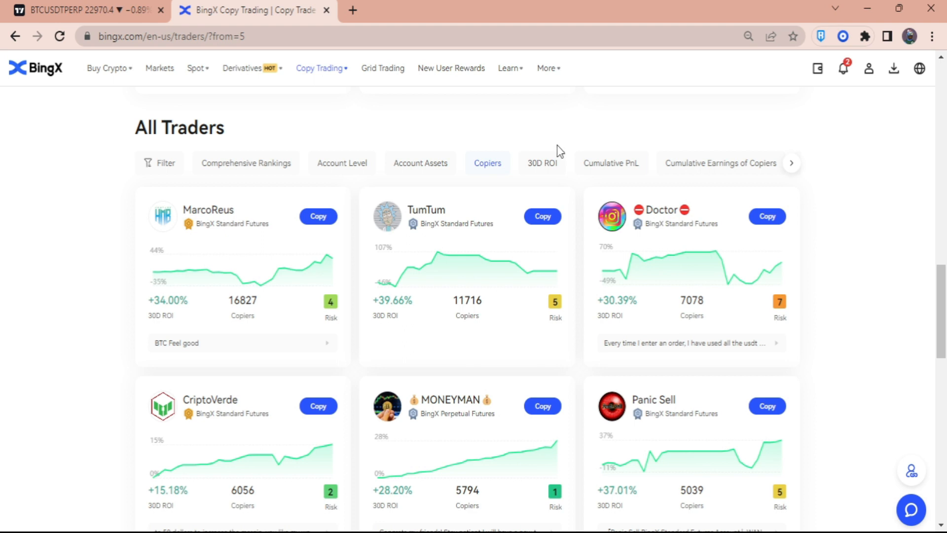
mouse_move(849, 301)
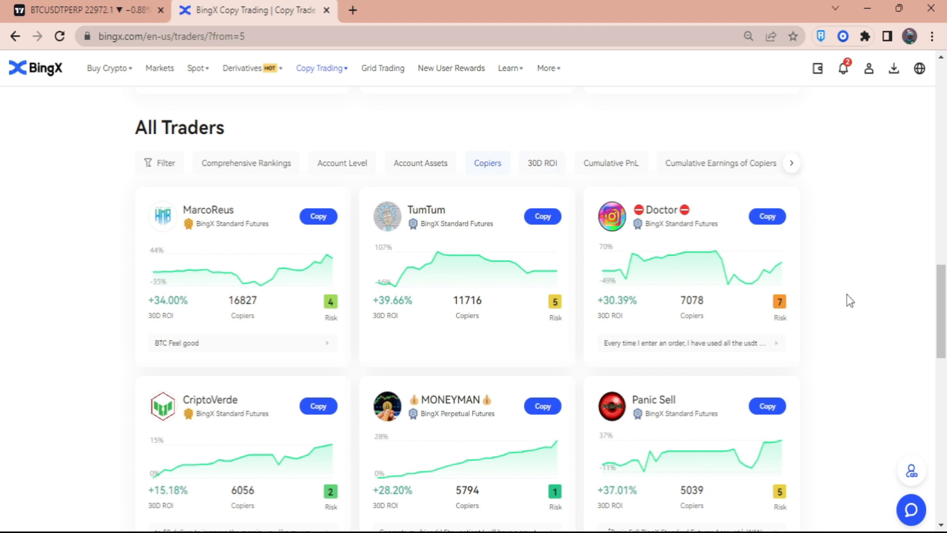
scroll("down", 3)
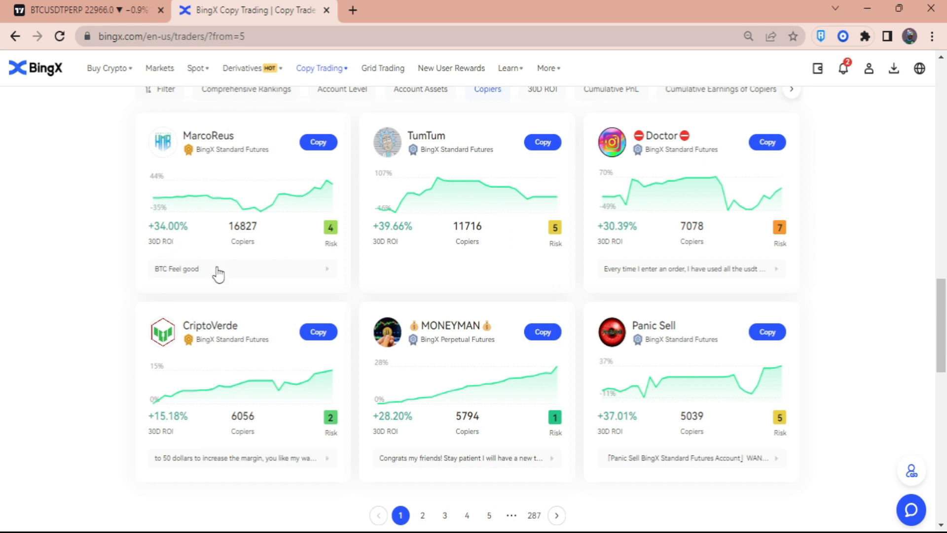
left_click(422, 515)
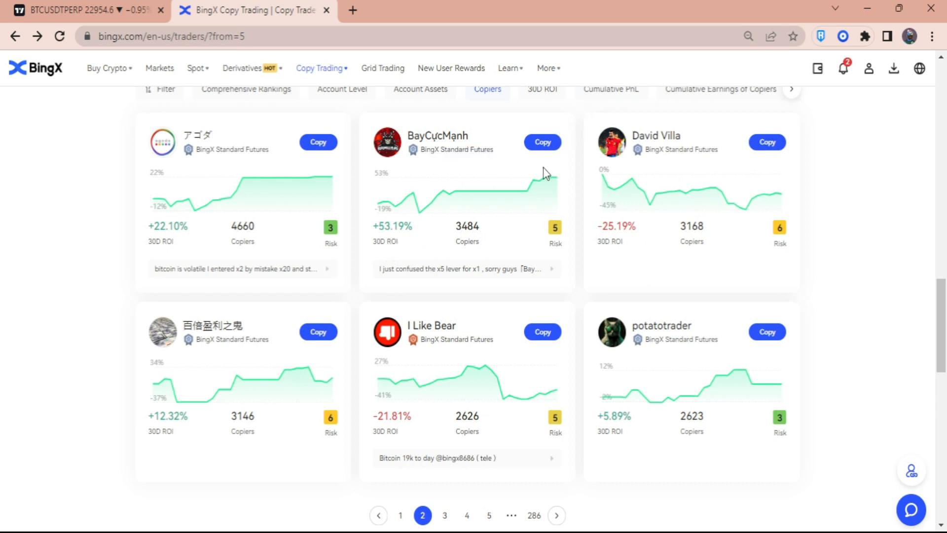
mouse_move(430, 158)
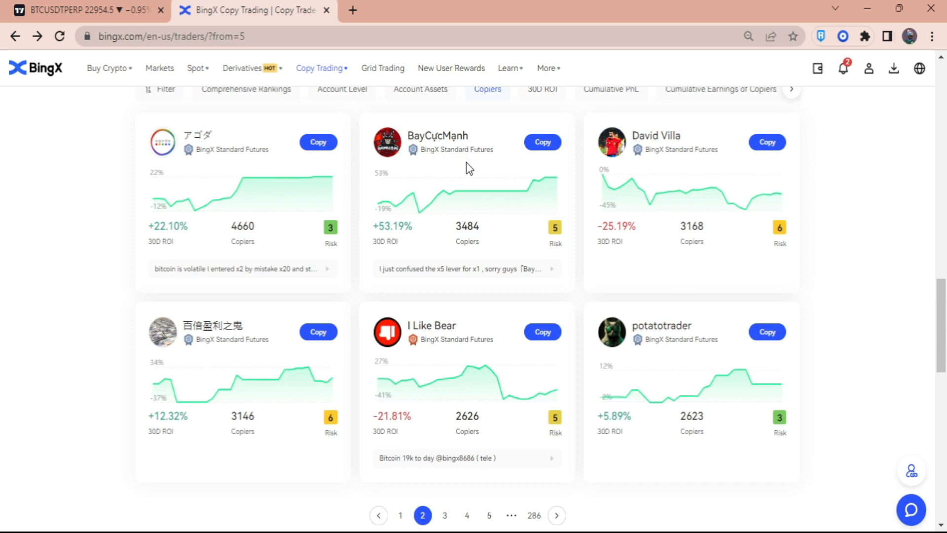
Copy a page-2 trader using 100 VST margin and dismiss the success popup.
left_click(541, 142)
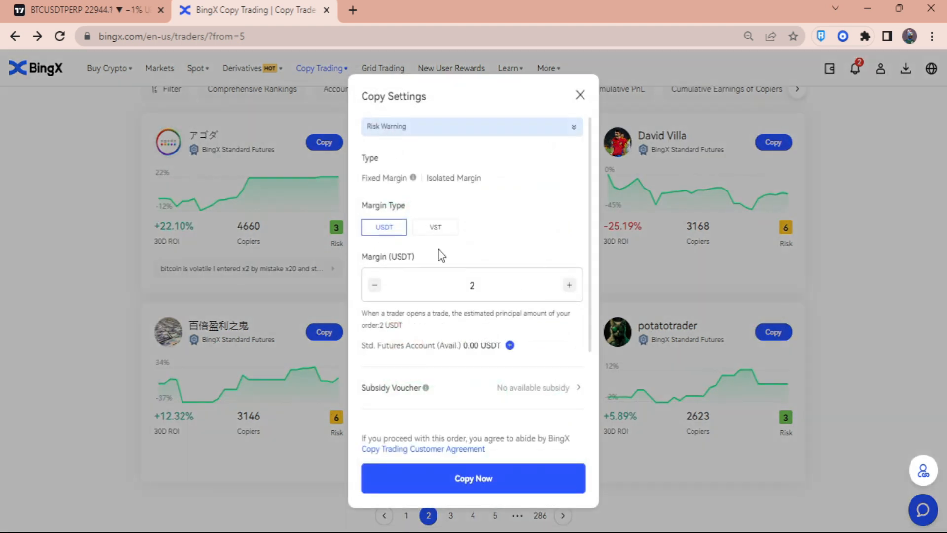
left_click(435, 227)
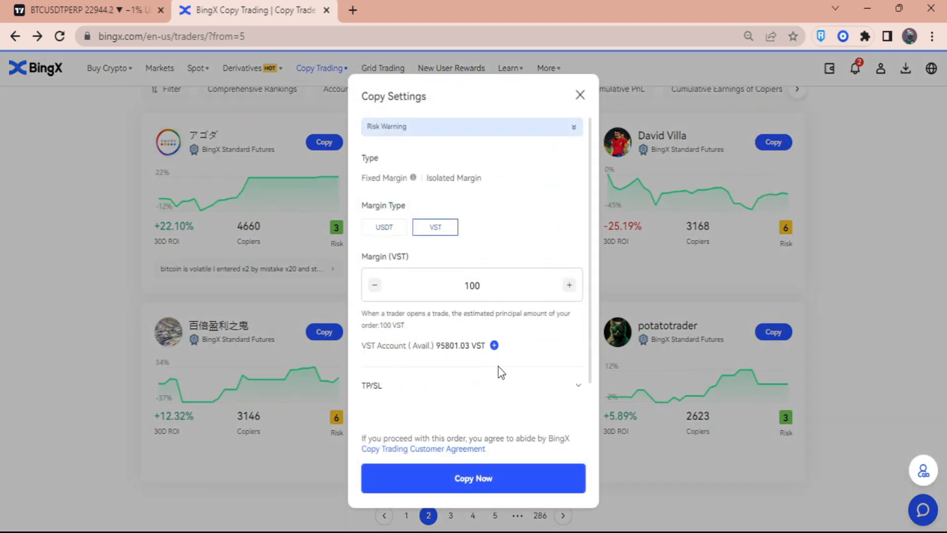
double_click(454, 345)
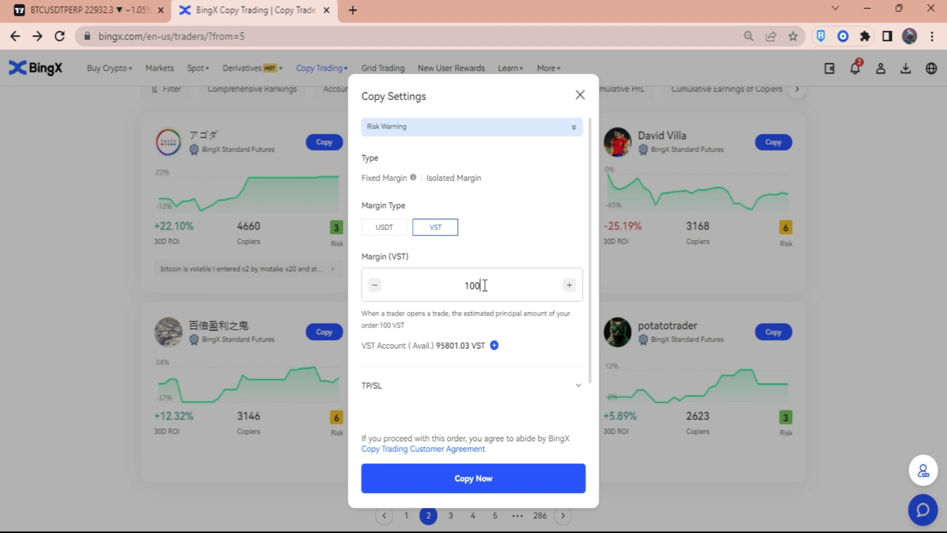
mouse_move(490, 470)
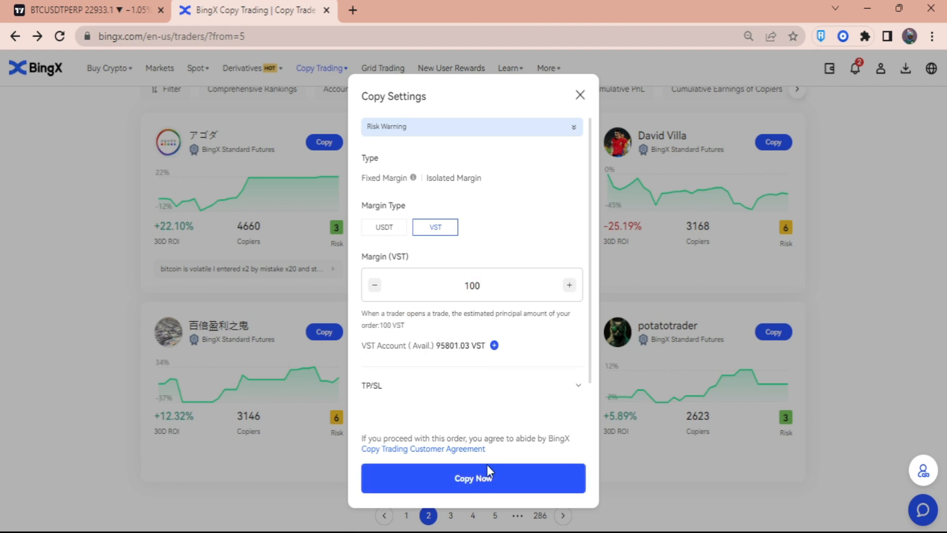
left_click(473, 477)
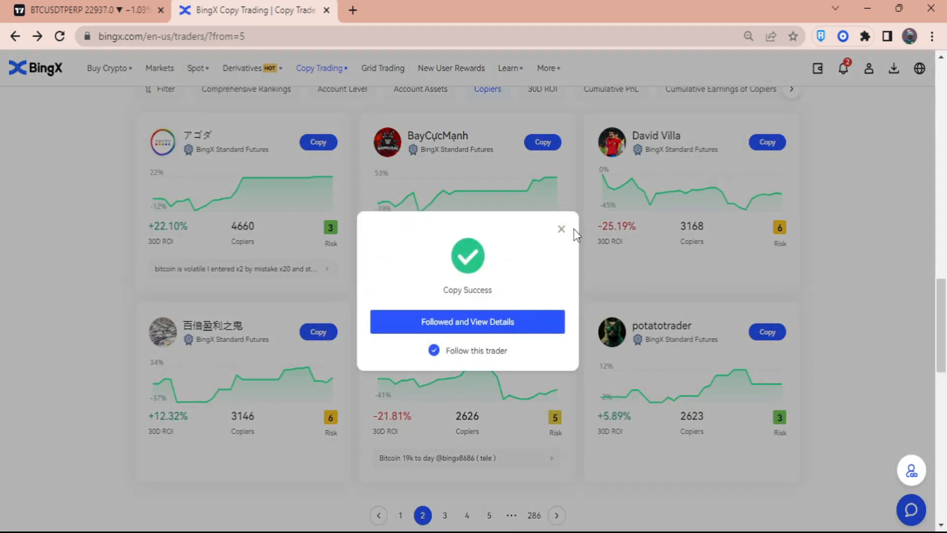
left_click(560, 229)
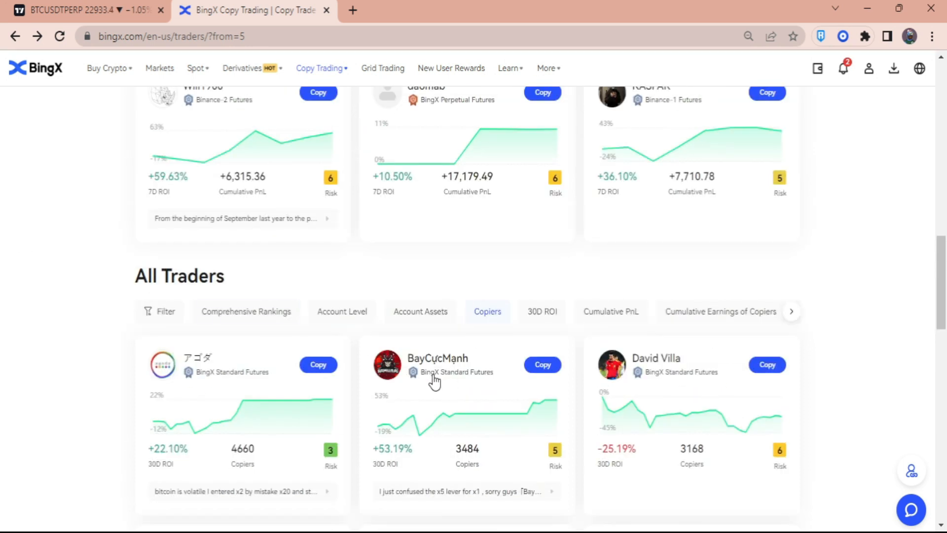
mouse_move(455, 356)
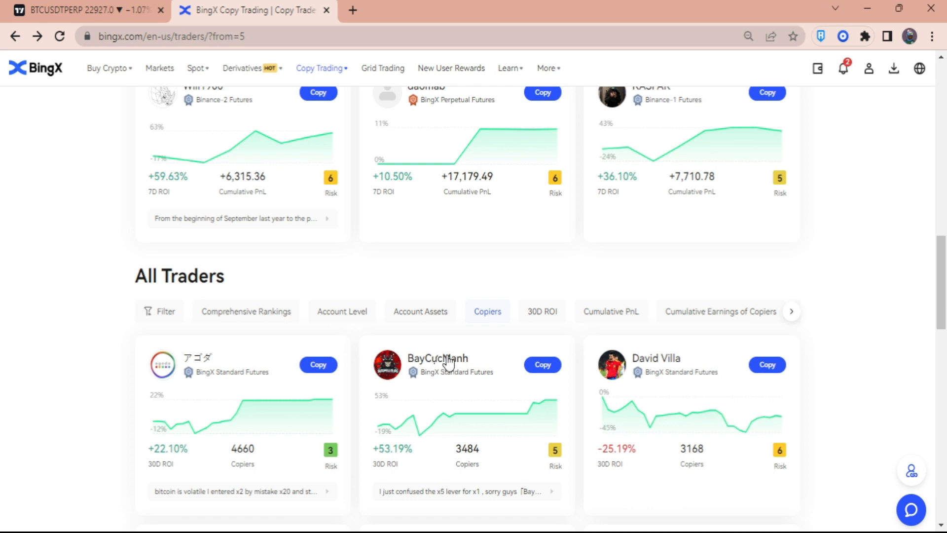
Scroll down the All Traders list after copying the trader.
scroll("down", 3)
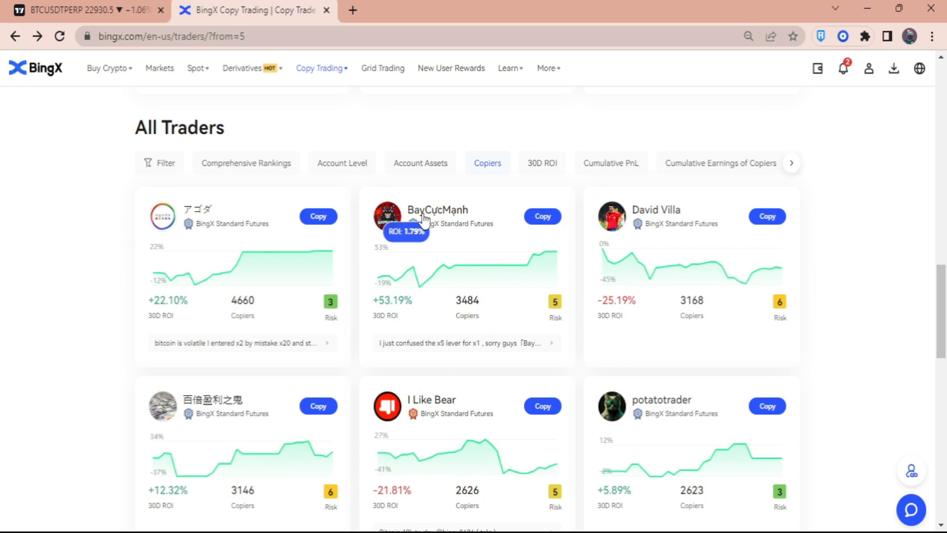
mouse_move(6, 326)
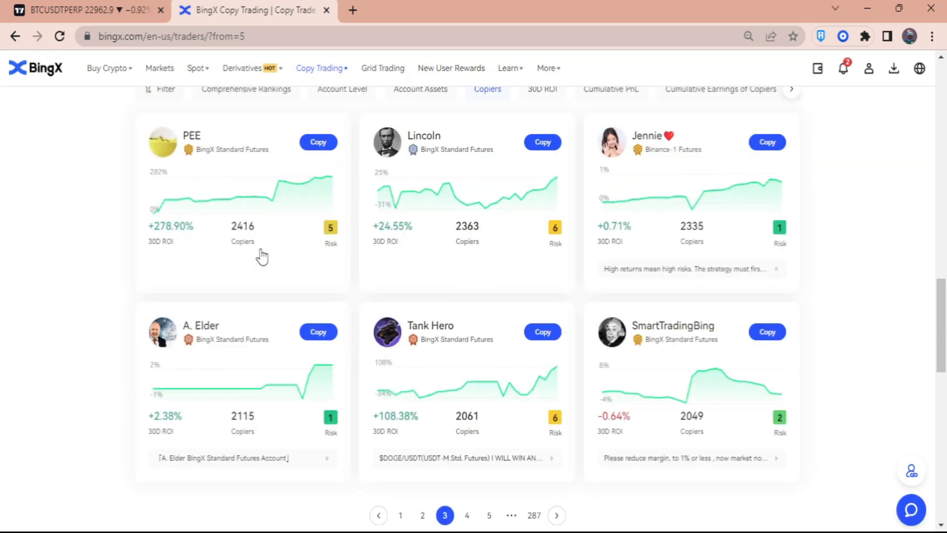
mouse_move(314, 160)
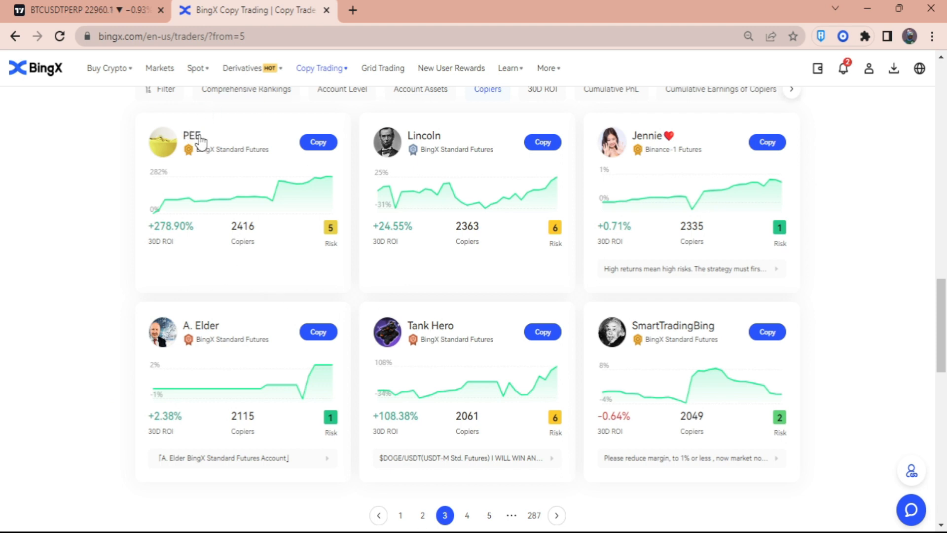
mouse_move(72, 306)
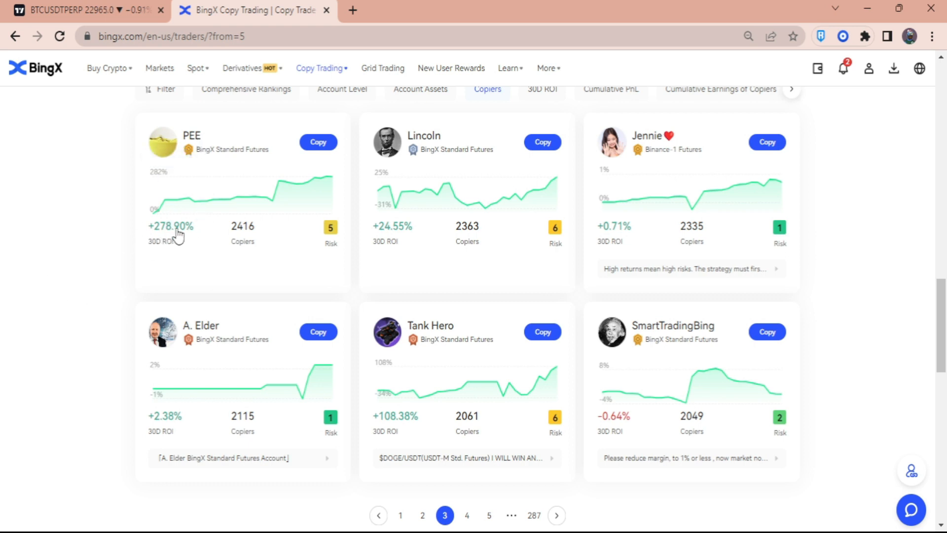
mouse_move(184, 237)
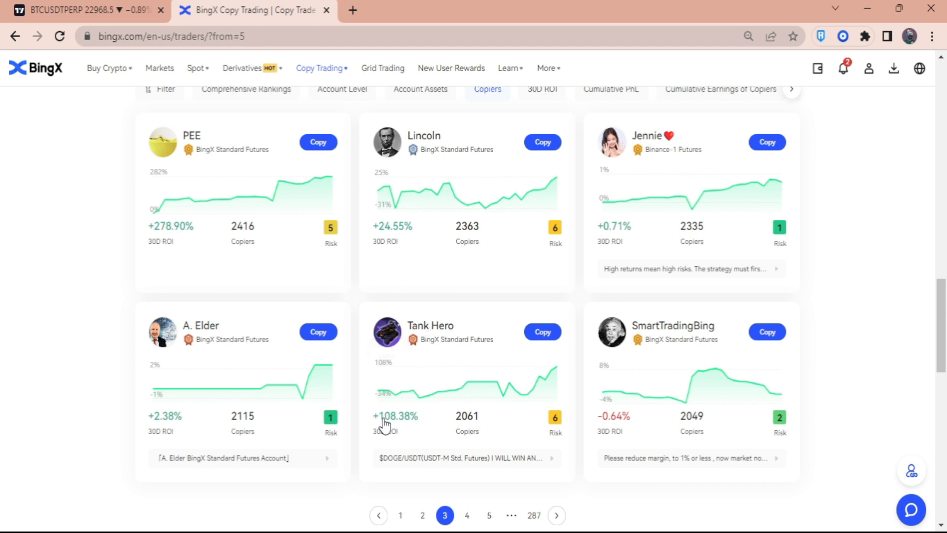
mouse_move(435, 427)
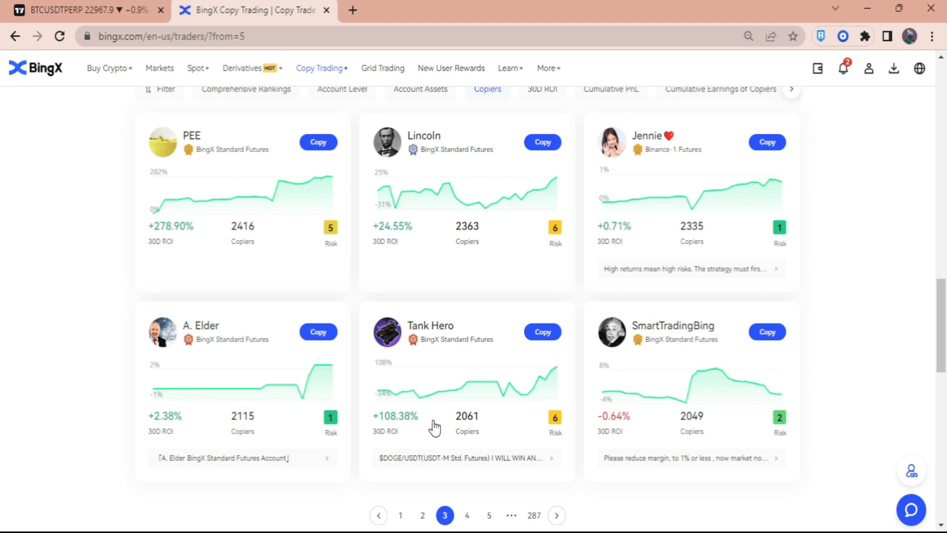
mouse_move(442, 391)
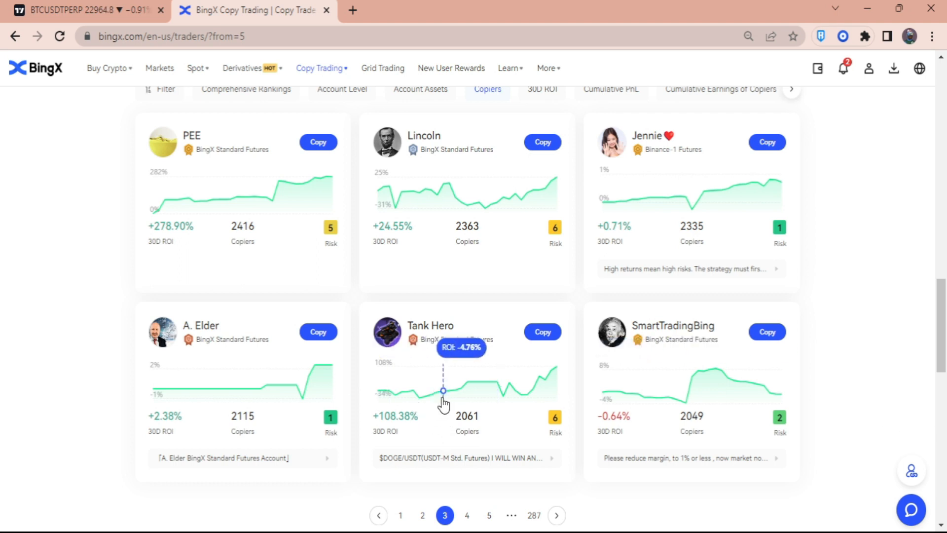
mouse_move(69, 354)
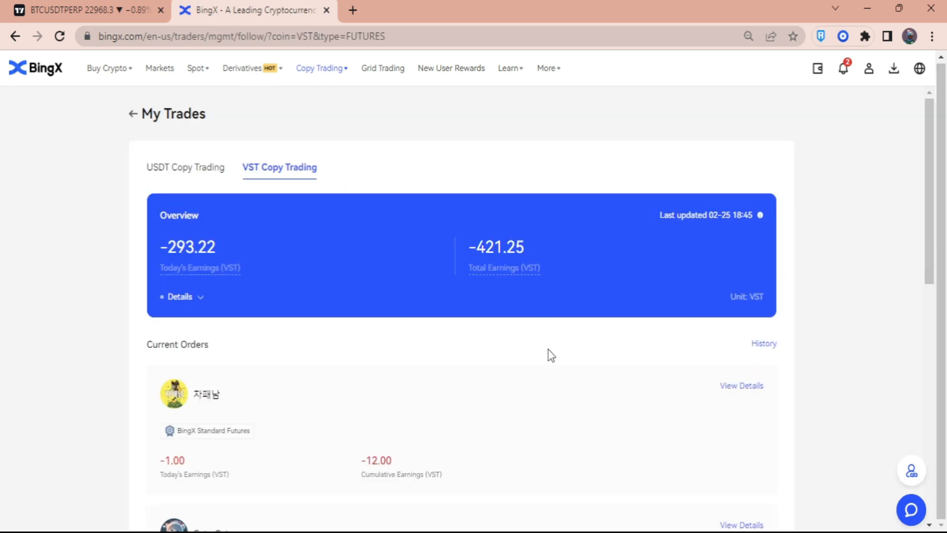
mouse_move(200, 267)
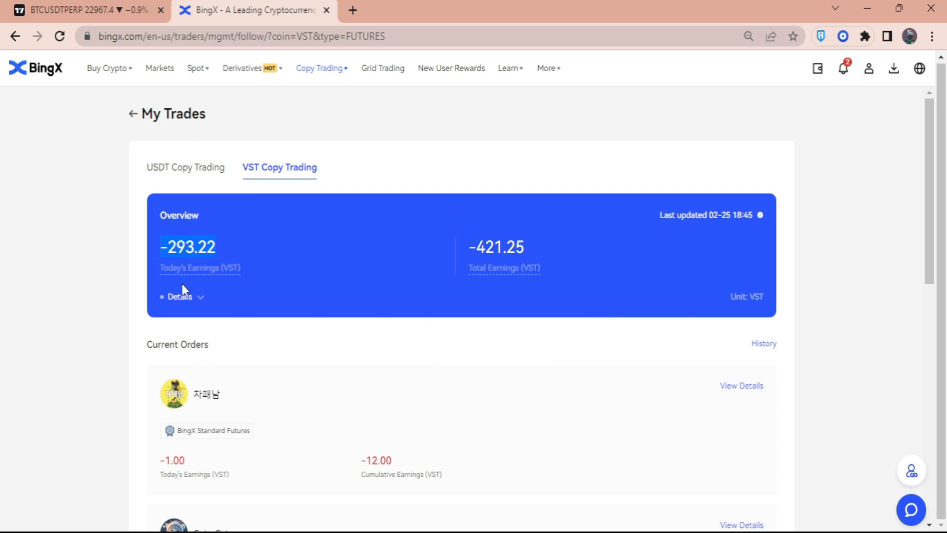
scroll("down", 3)
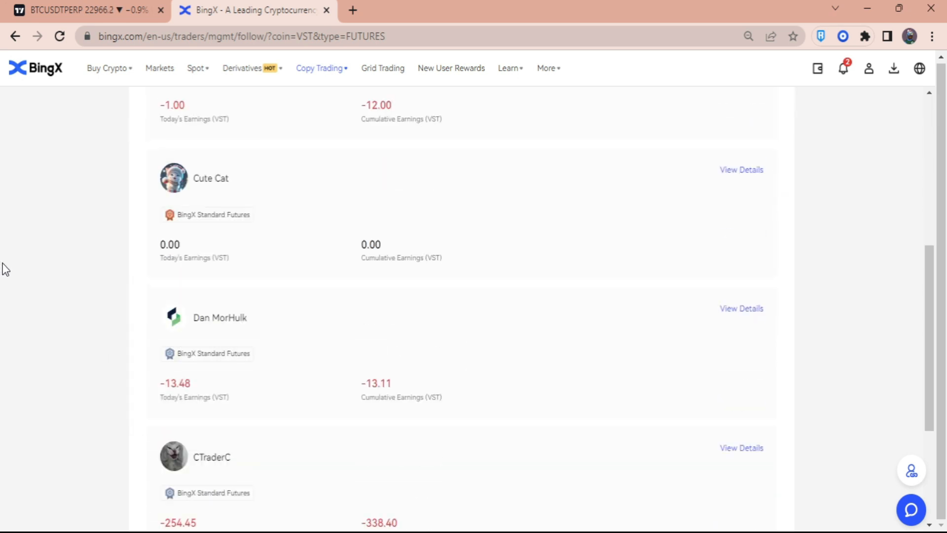
scroll("down", 3)
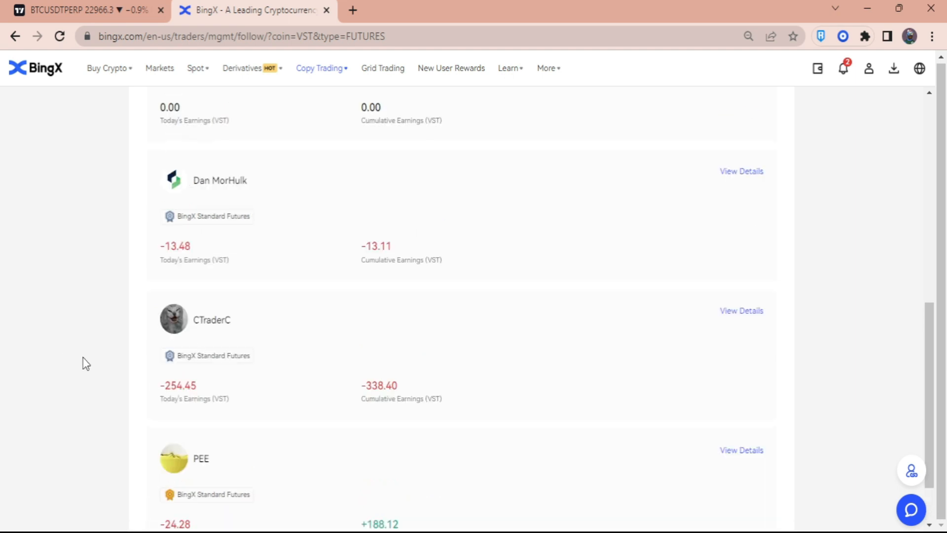
mouse_move(94, 369)
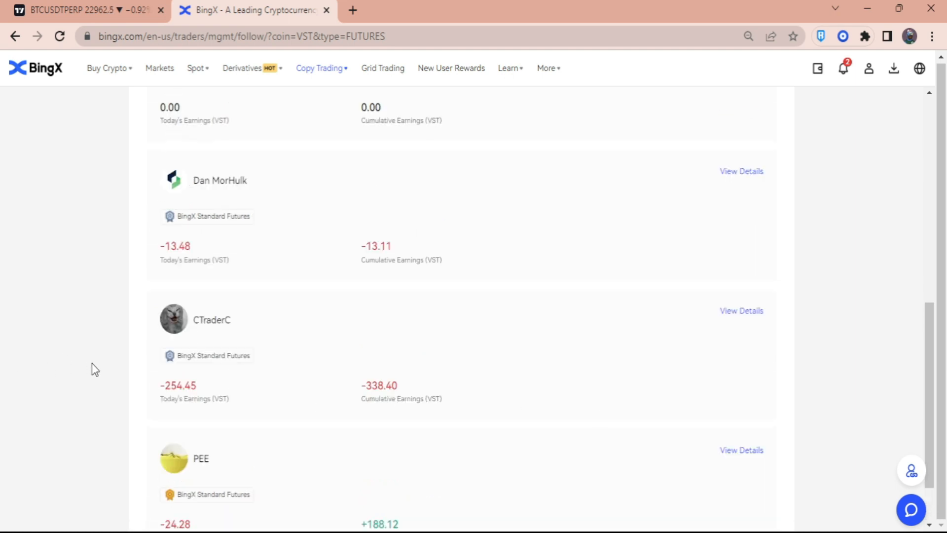
scroll("down", 3)
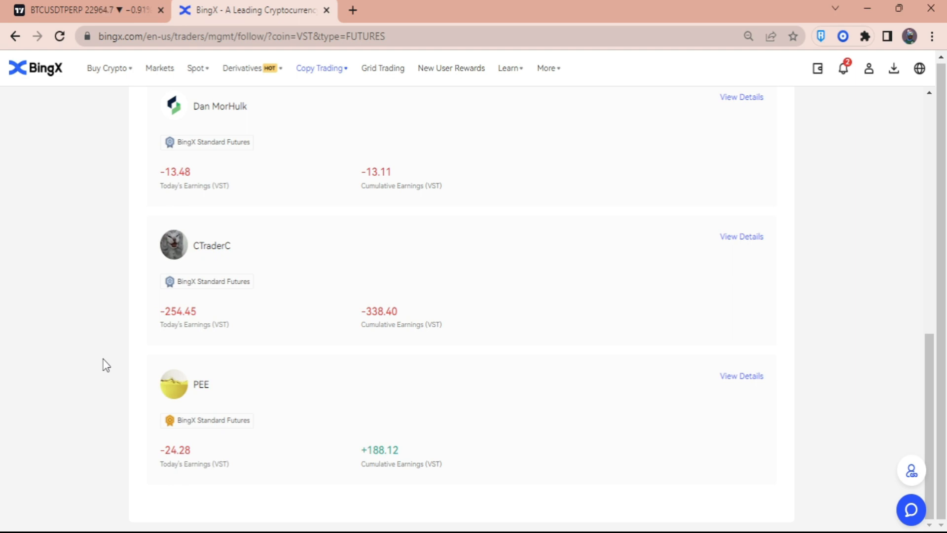
scroll("up", 3)
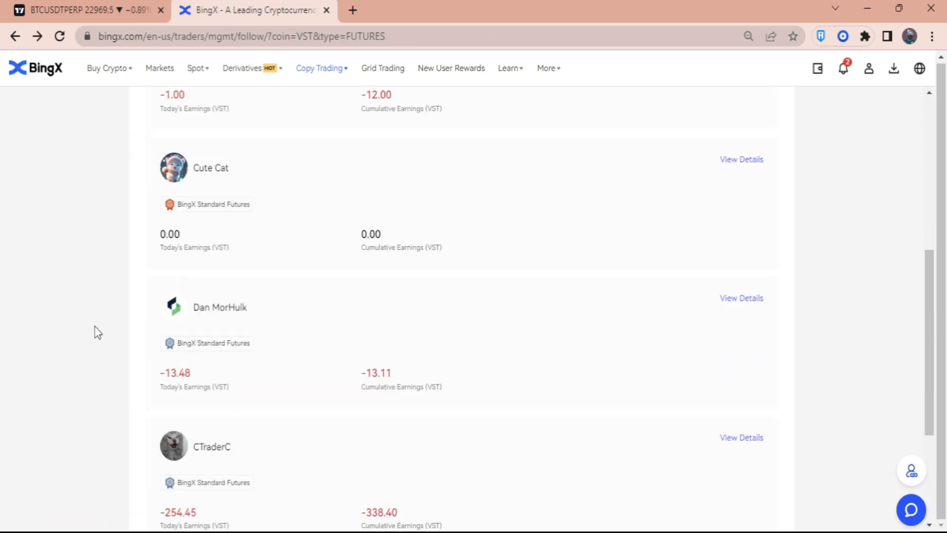
scroll("down", 3)
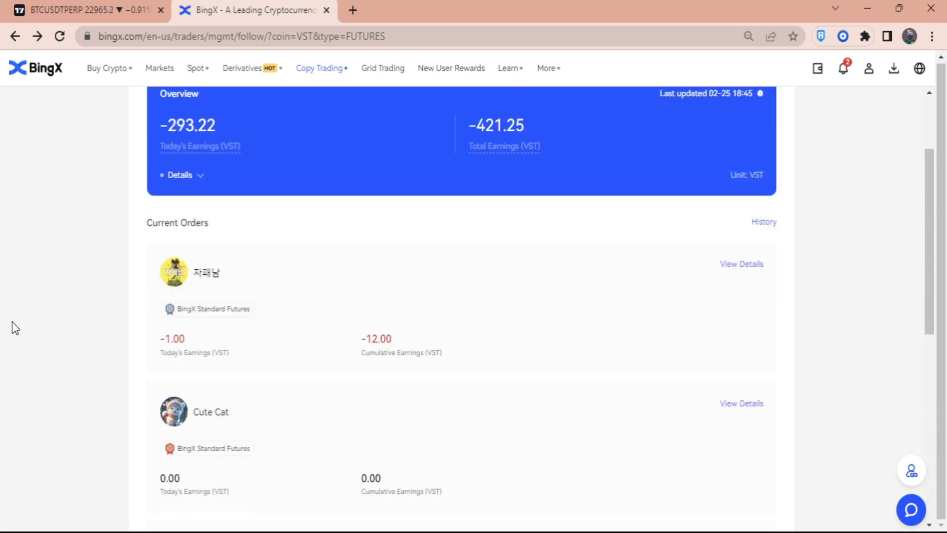
mouse_move(101, 351)
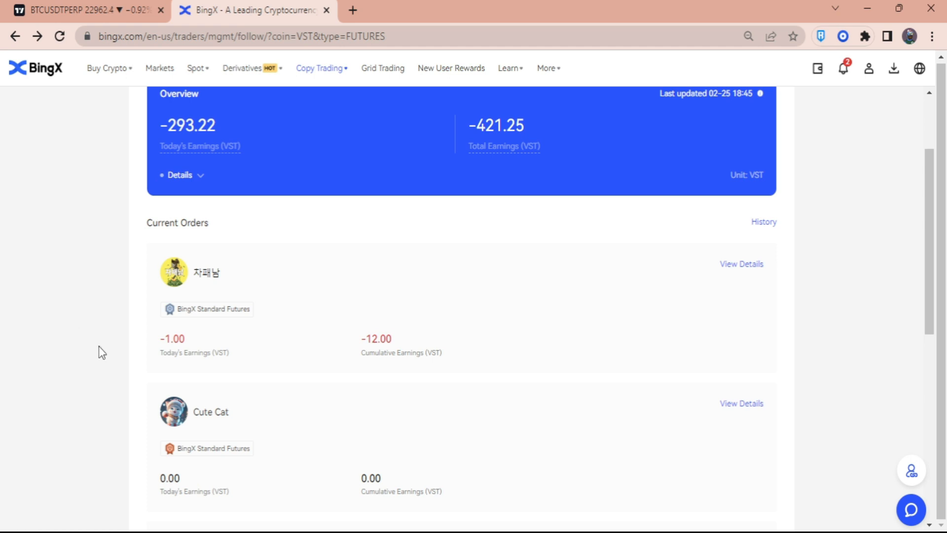
scroll("down", 3)
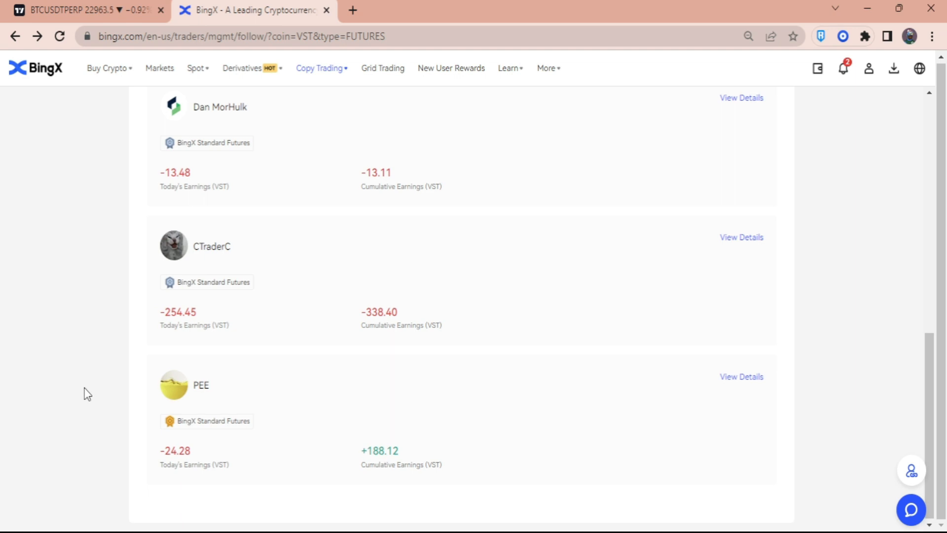
scroll("up", 3)
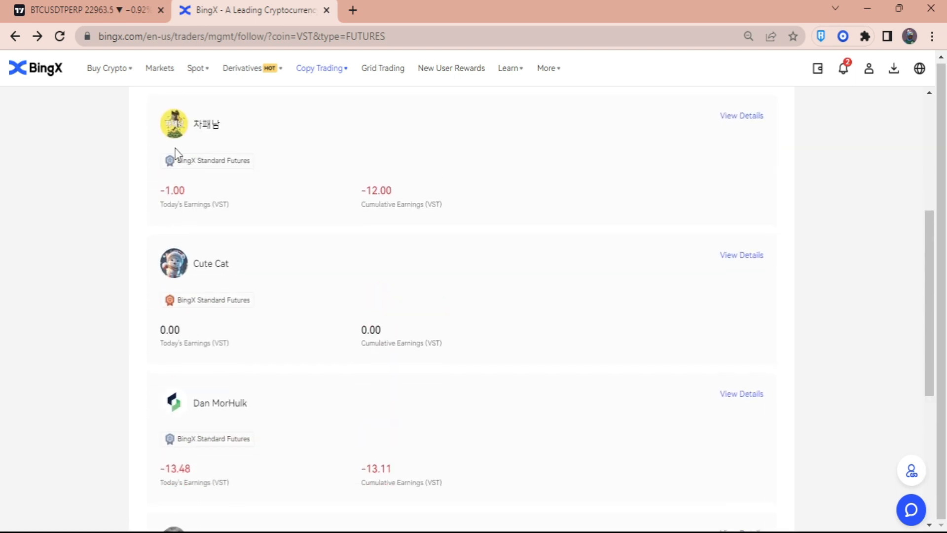
mouse_move(220, 171)
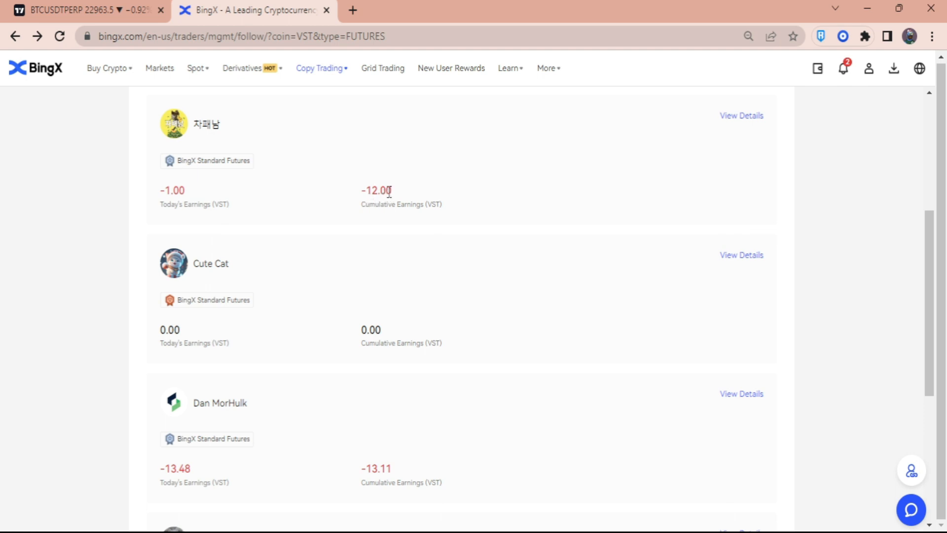
scroll("down", 3)
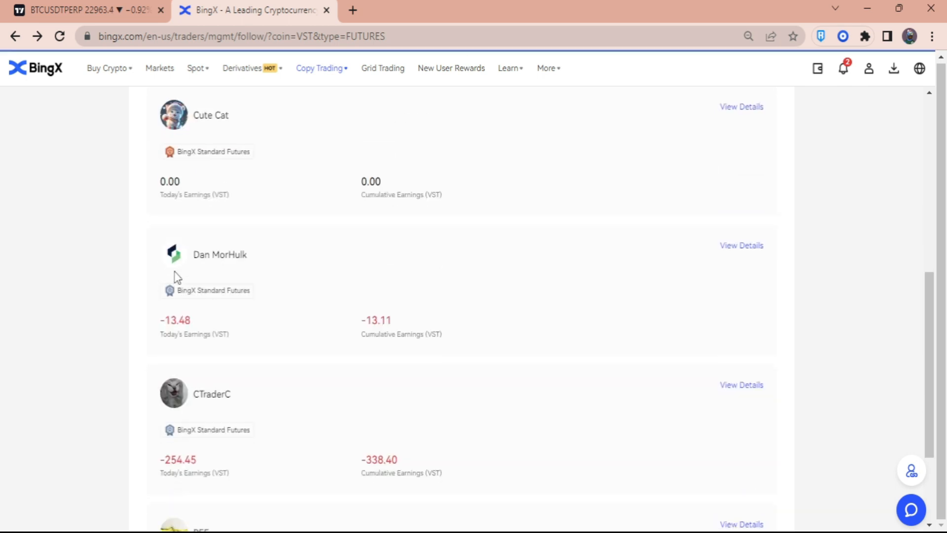
scroll("down", 3)
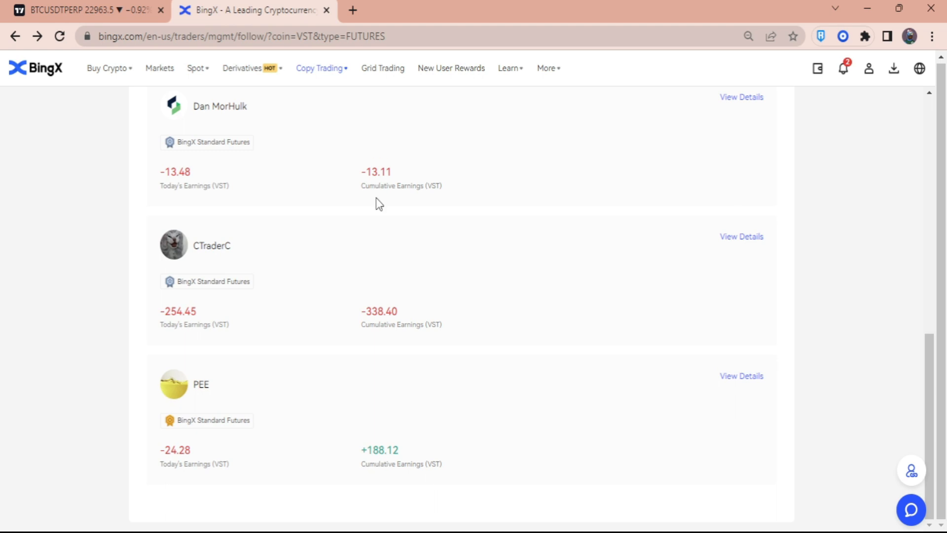
left_click(740, 236)
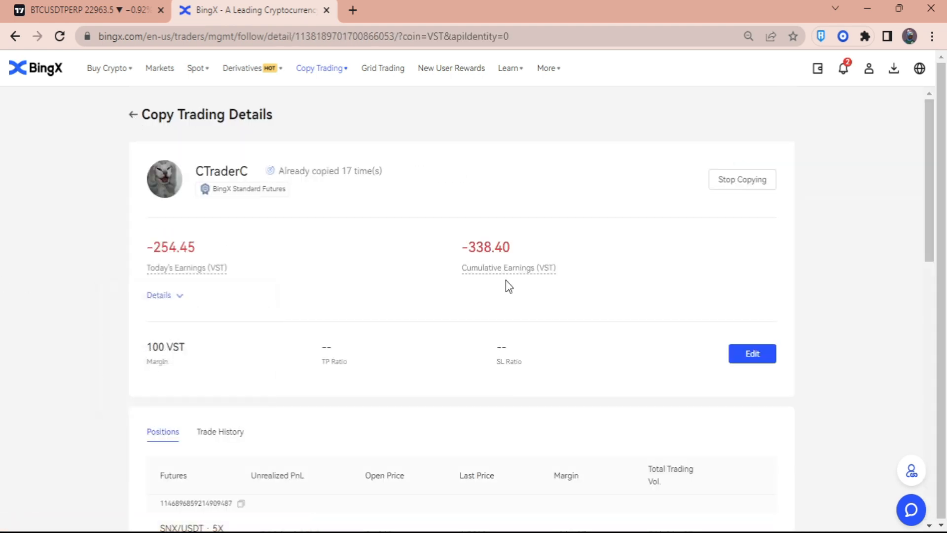
scroll("down", 3)
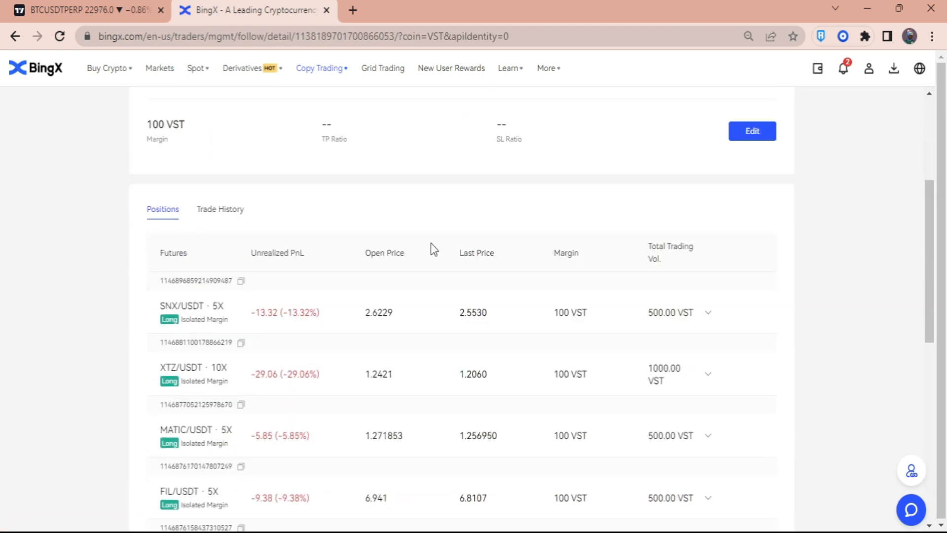
scroll("down", 3)
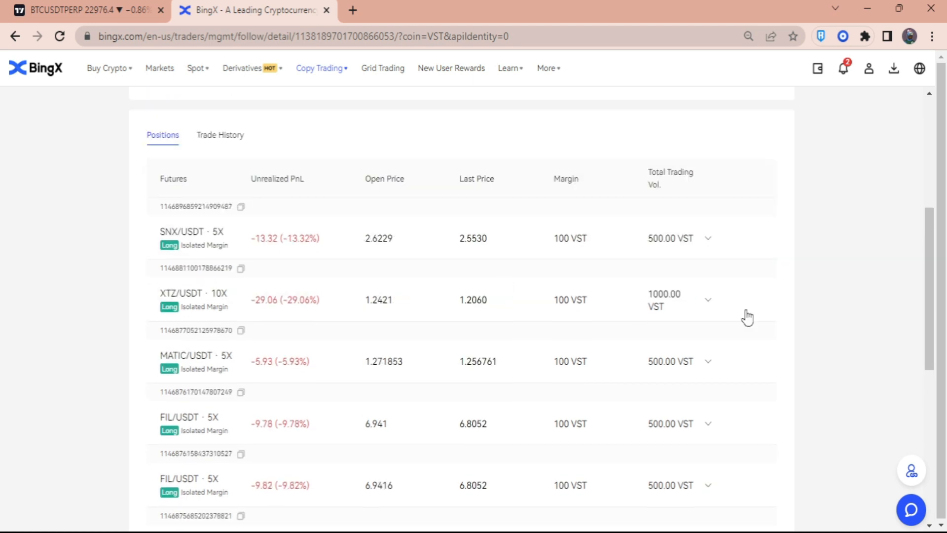
scroll("down", 3)
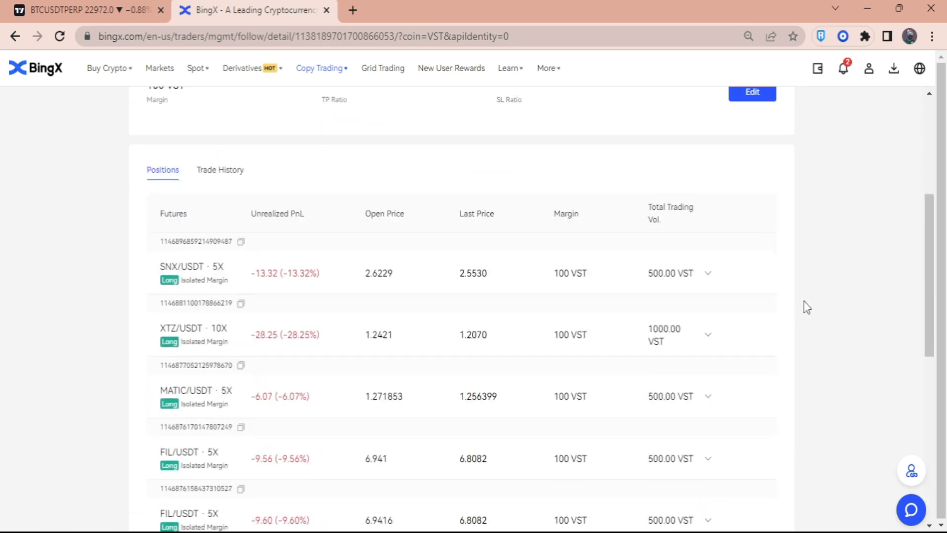
left_click(737, 434)
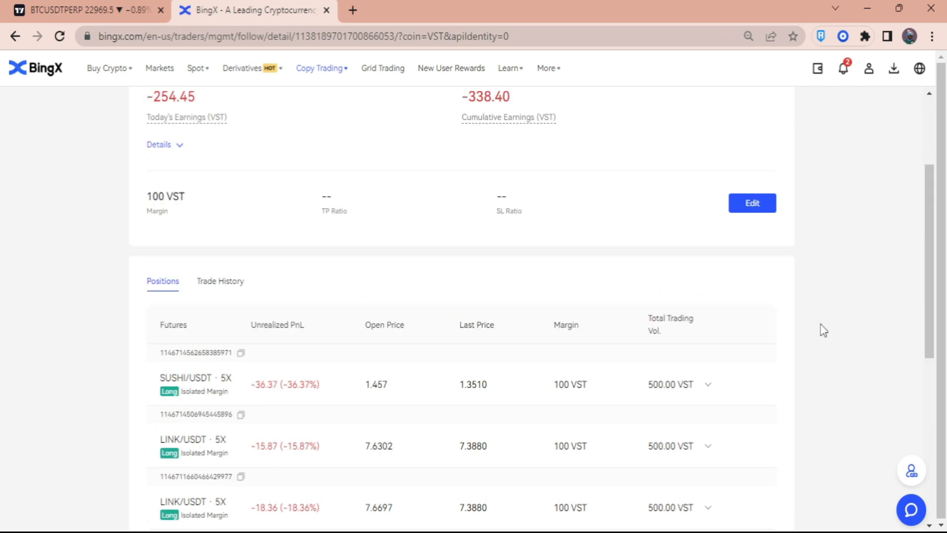
scroll("up", 3)
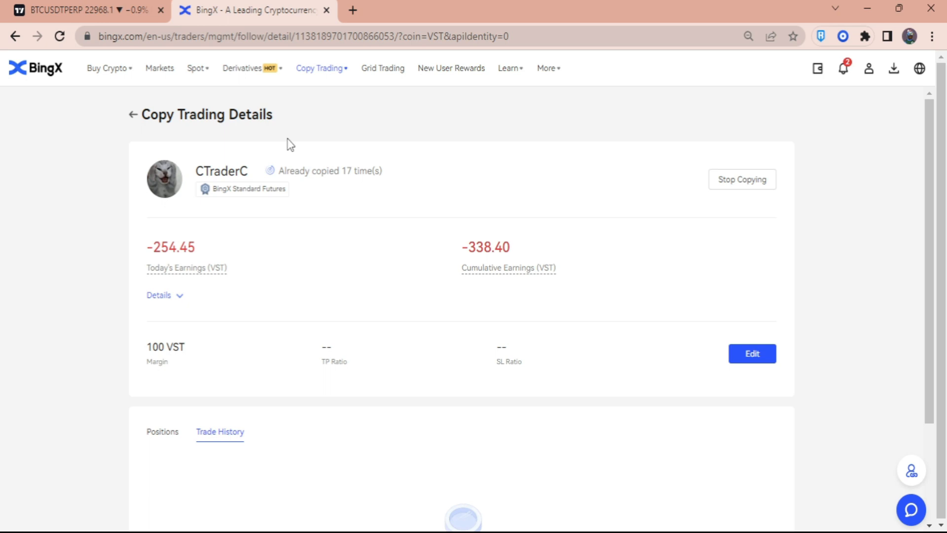
mouse_move(523, 251)
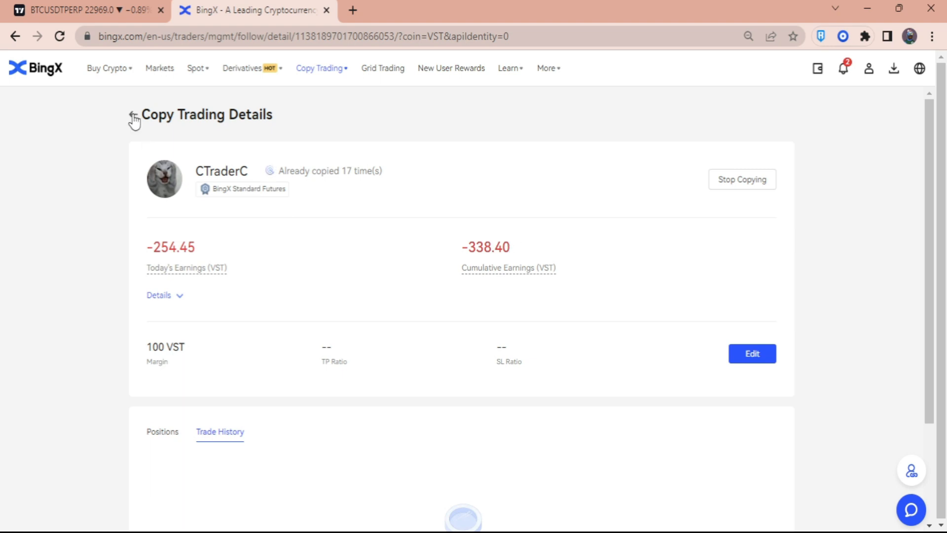
left_click(132, 116)
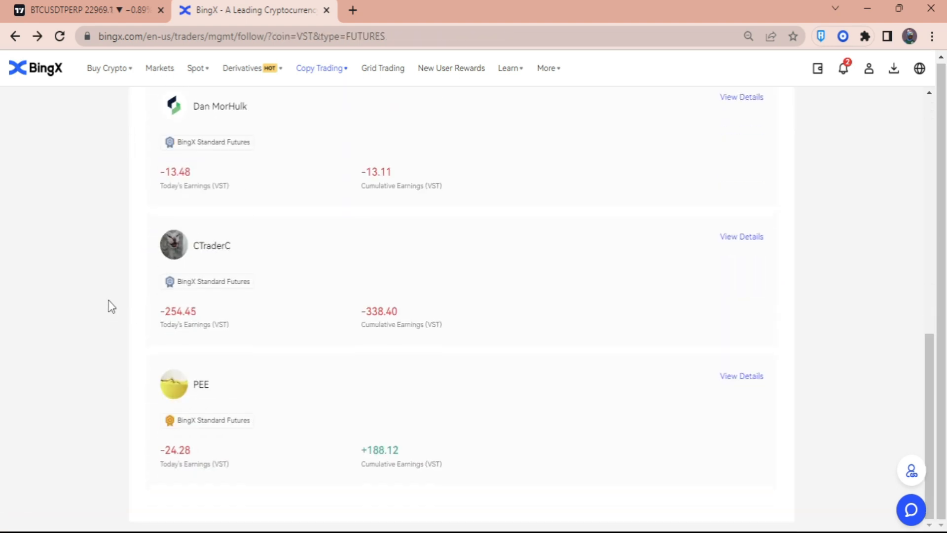
mouse_move(317, 428)
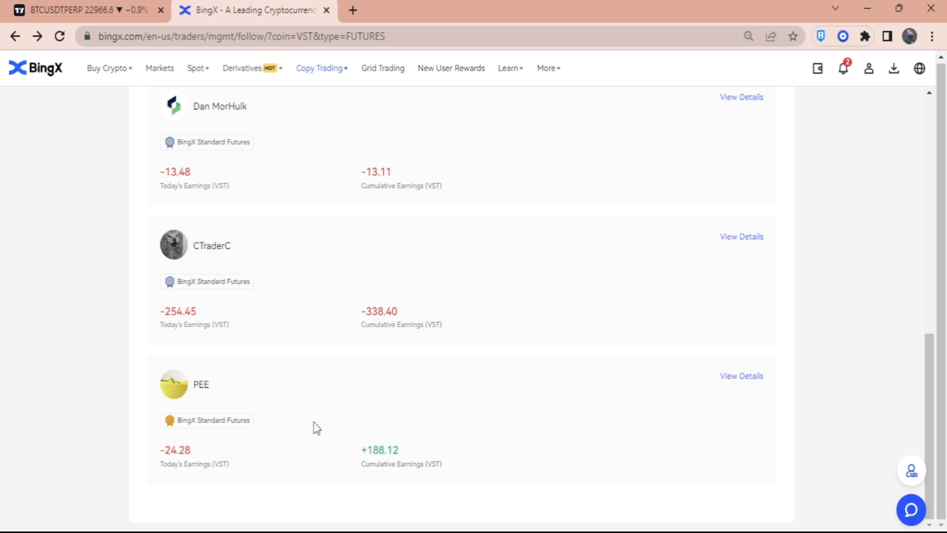
Scroll PEE's Trade History of profitable closed shorts, then return to the copied-traders list.
left_click(740, 97)
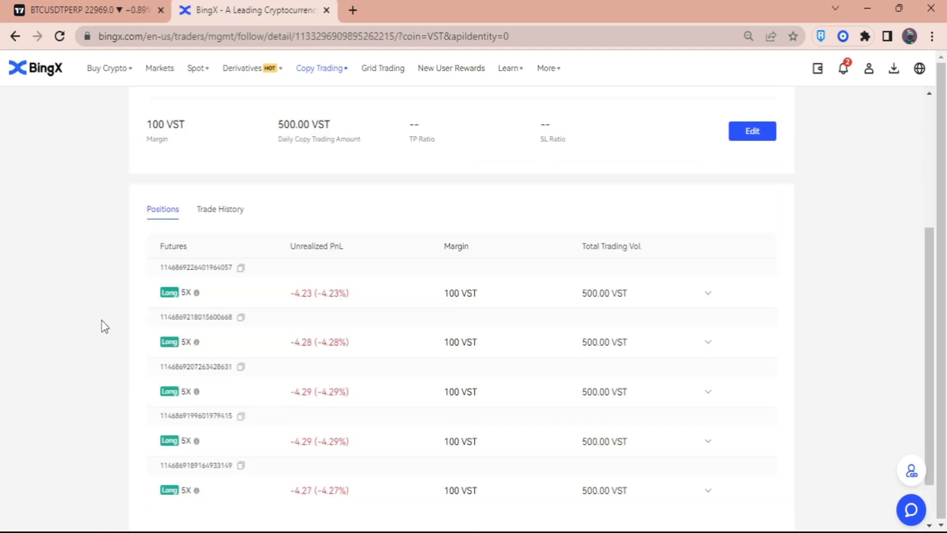
scroll("down", 3)
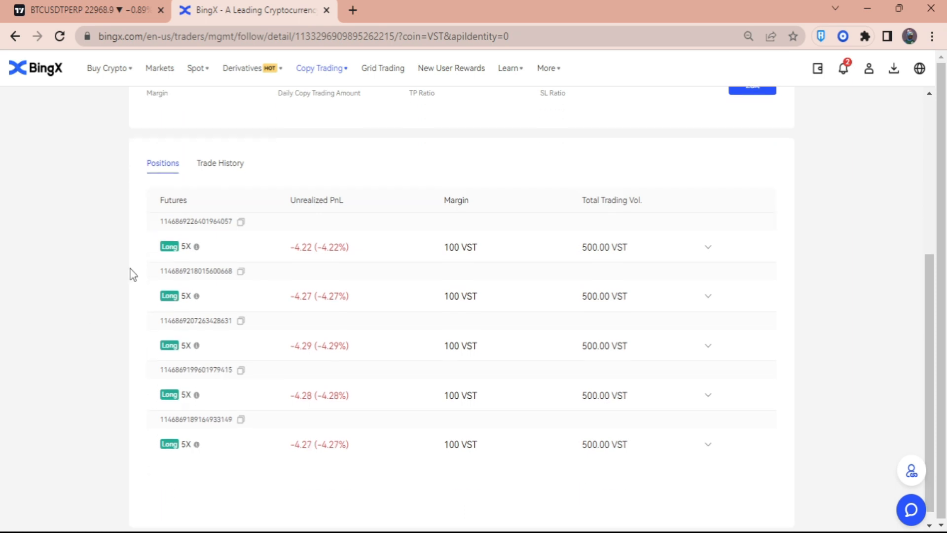
left_click(220, 162)
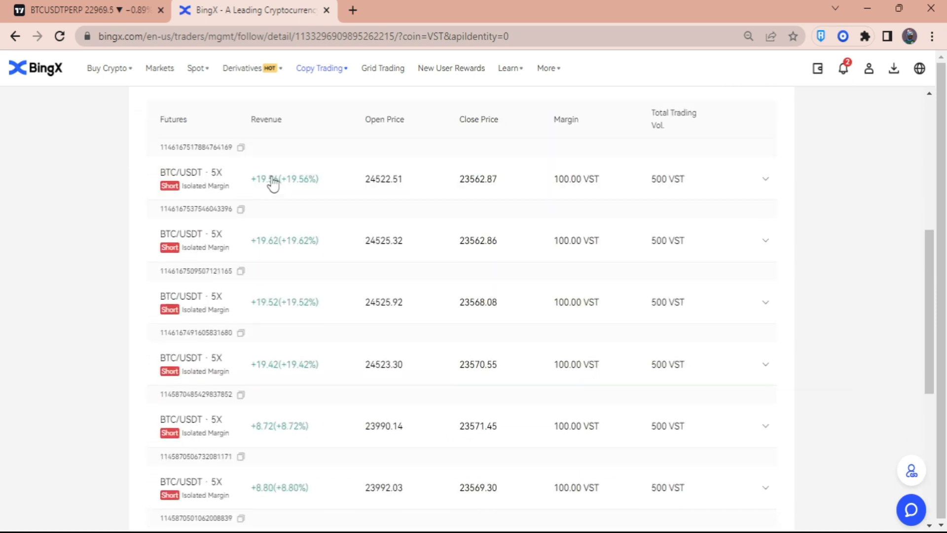
scroll("down", 3)
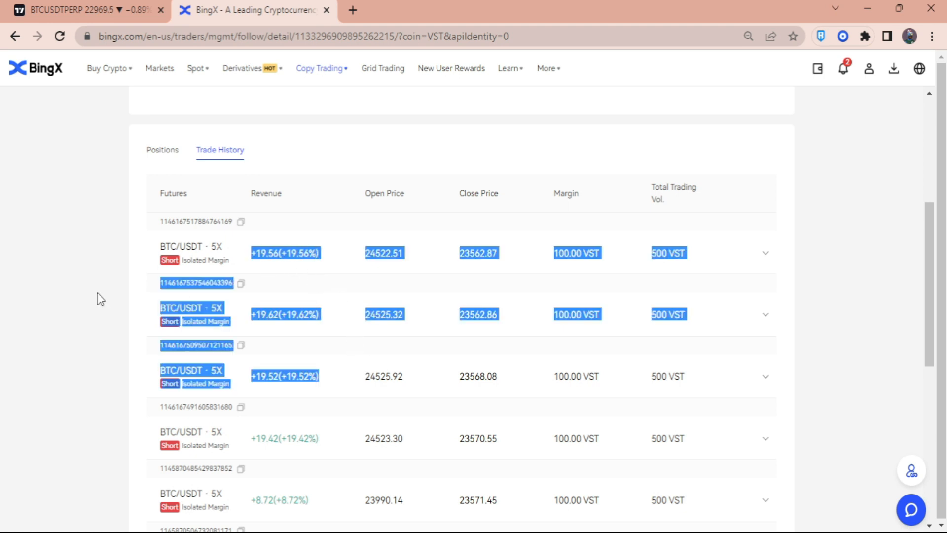
scroll("down", 3)
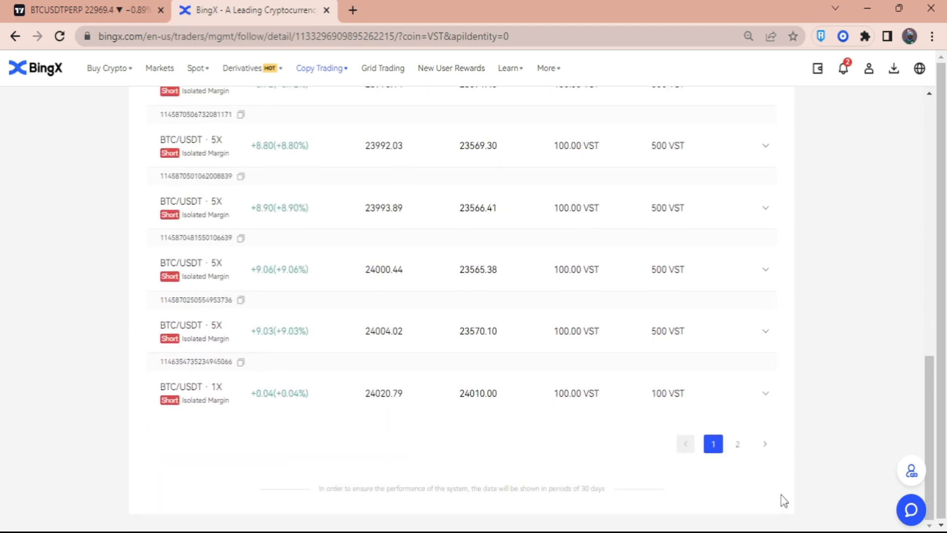
scroll("down", 3)
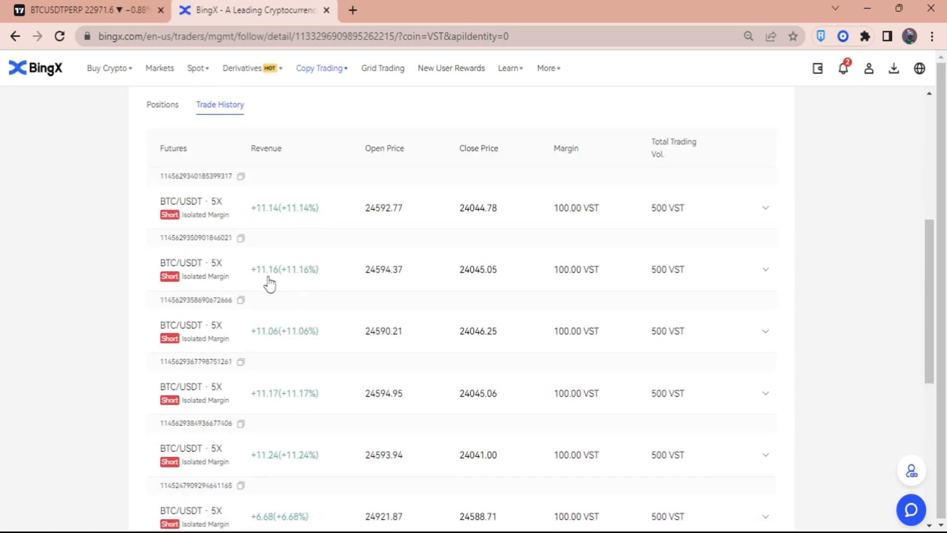
scroll("down", 3)
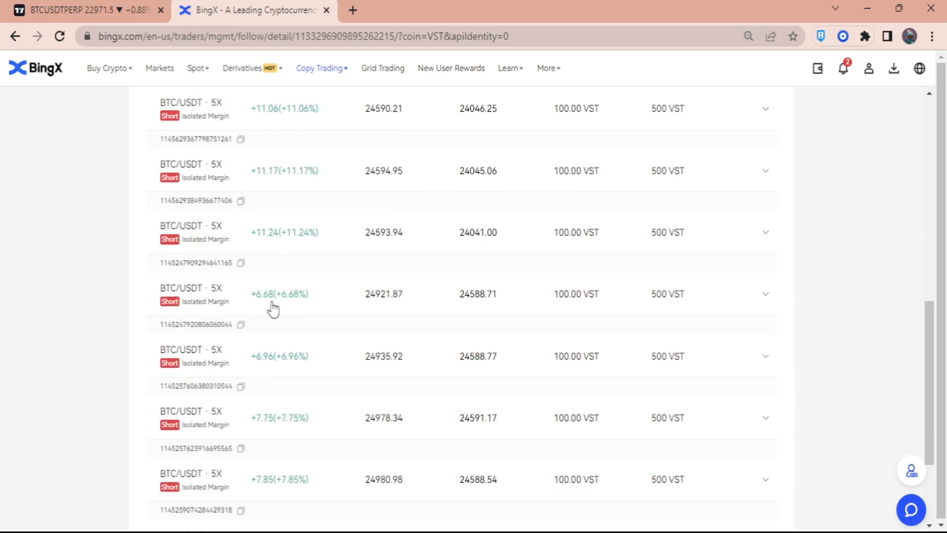
scroll("down", 3)
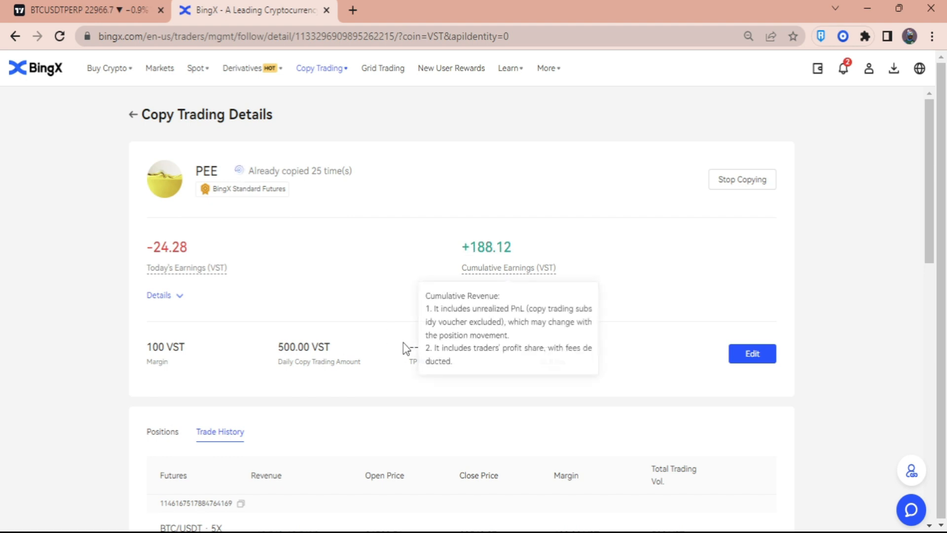
left_click(162, 431)
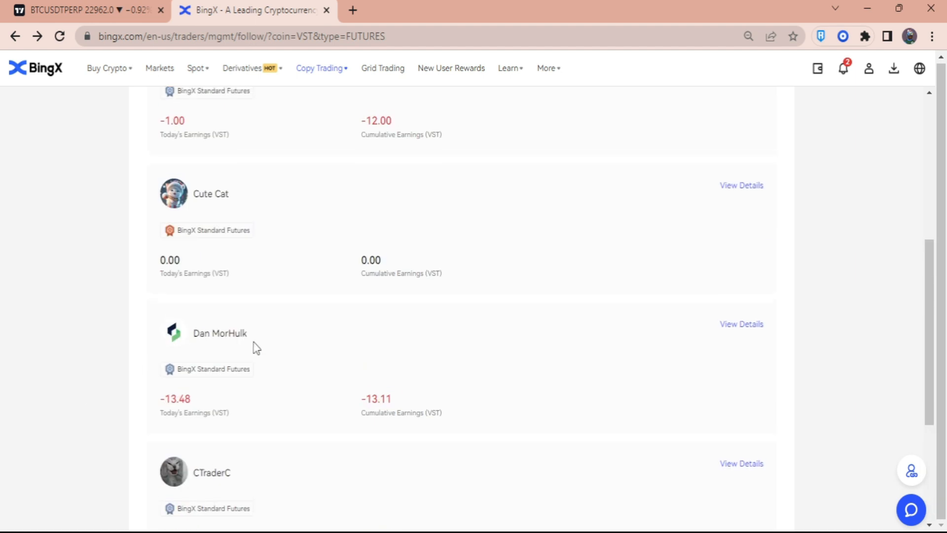
scroll("down", 3)
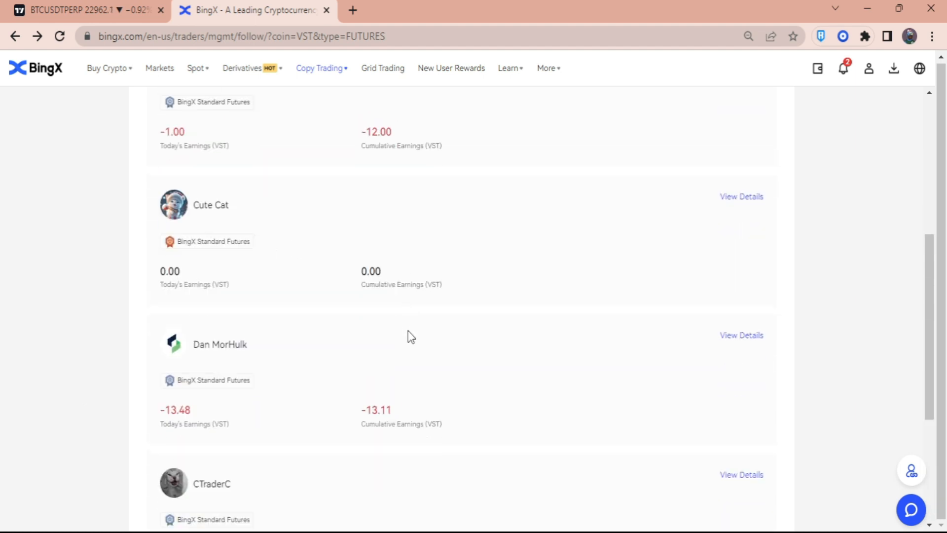
scroll("down", 3)
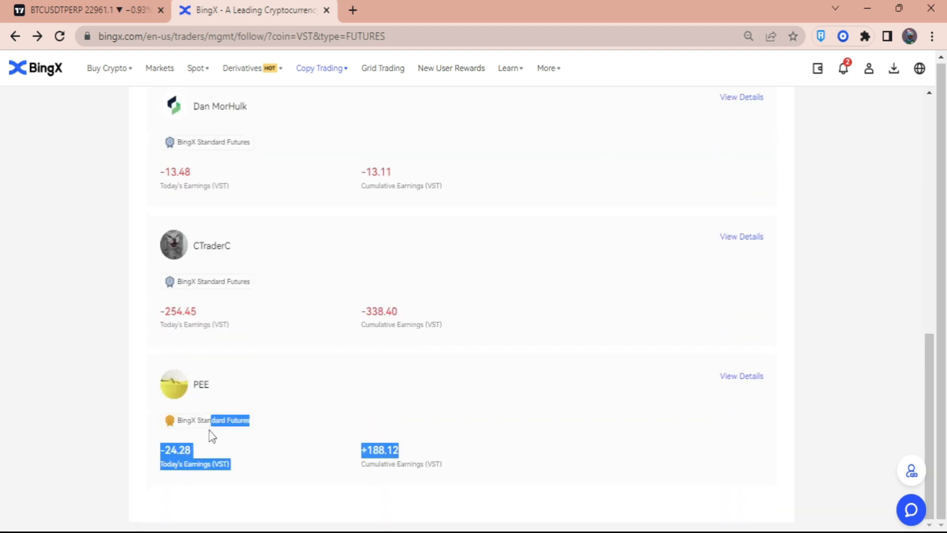
left_click(740, 375)
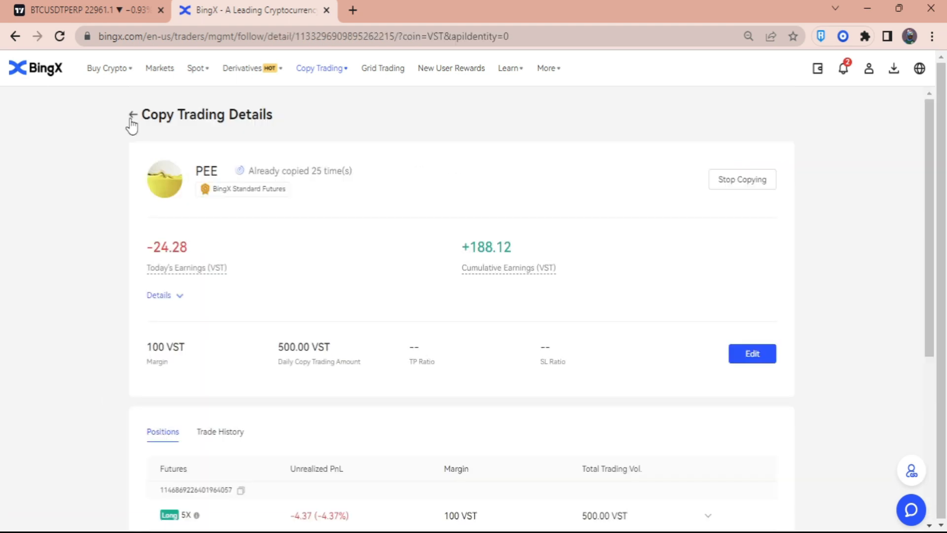
left_click(132, 113)
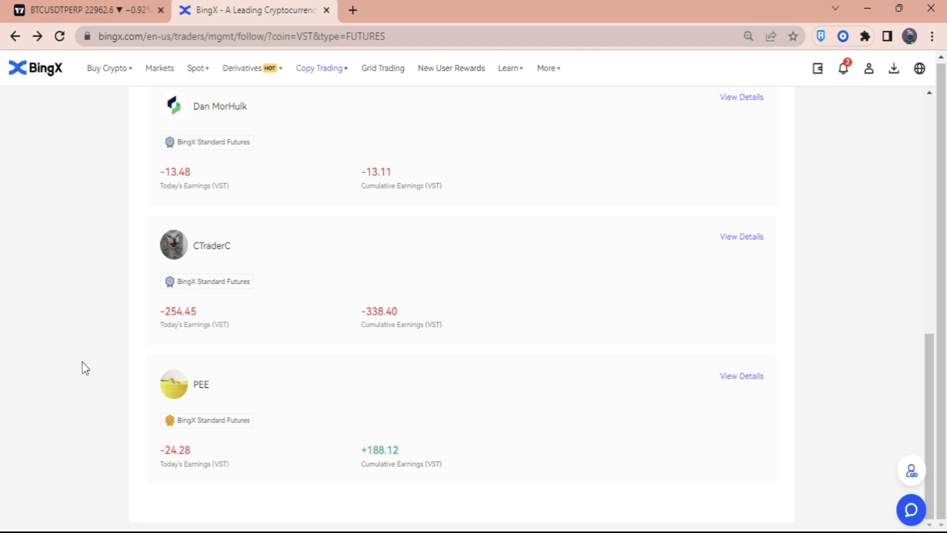
mouse_move(88, 350)
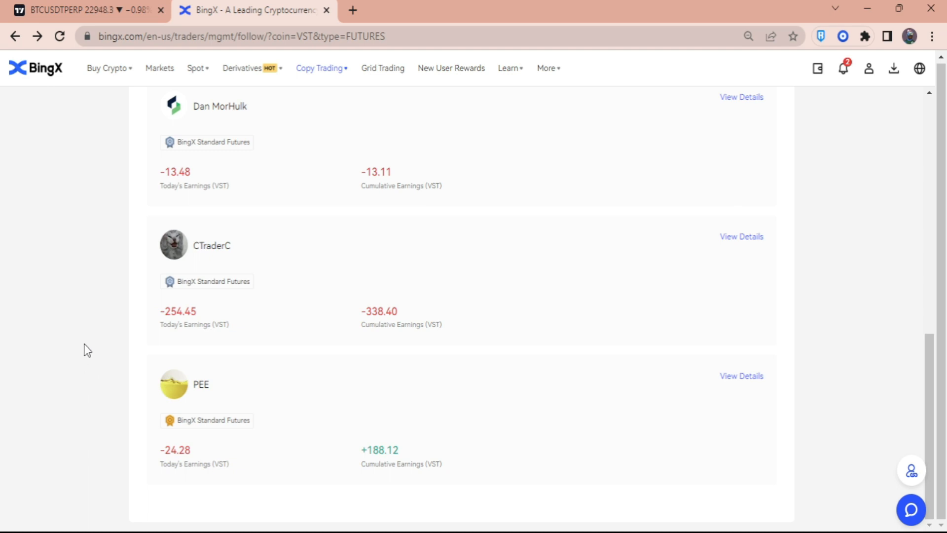
mouse_move(85, 337)
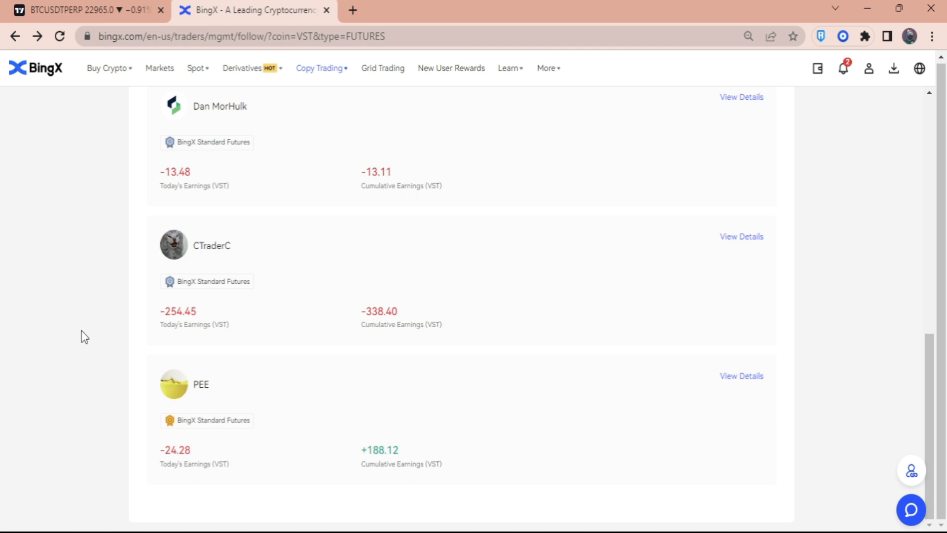
scroll("up", 3)
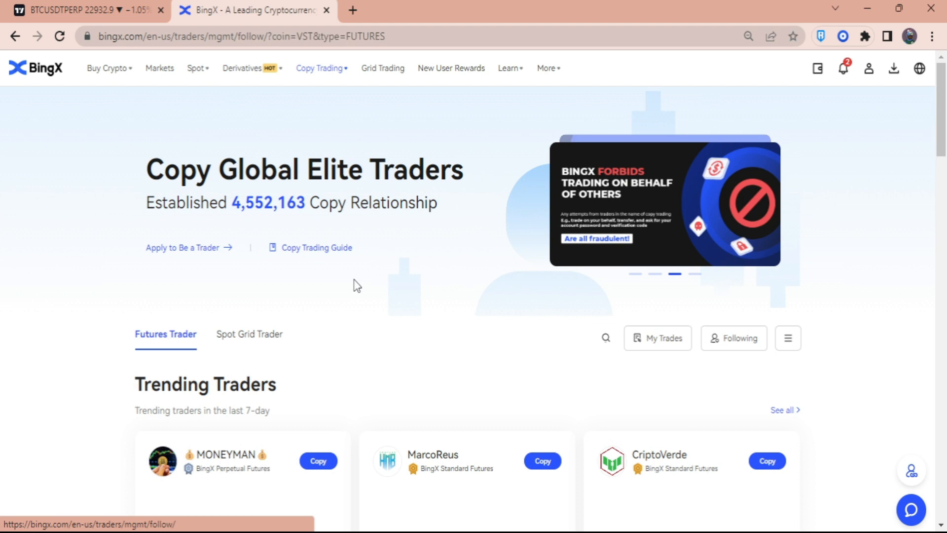
scroll("down", 3)
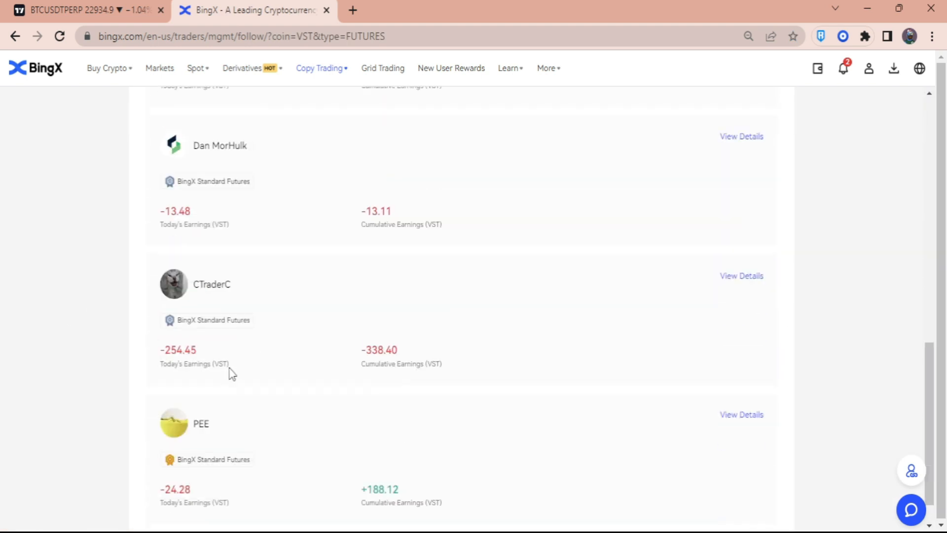
scroll("down", 3)
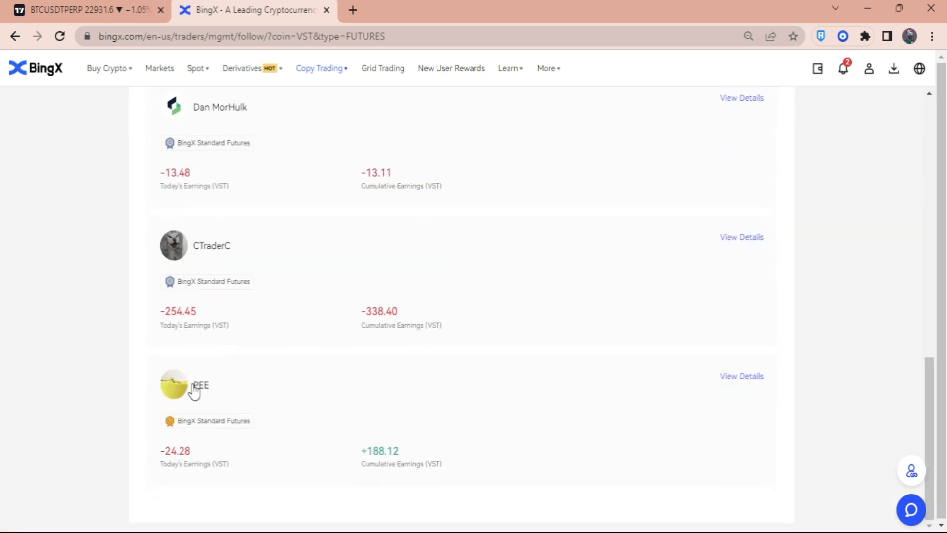
mouse_move(745, 390)
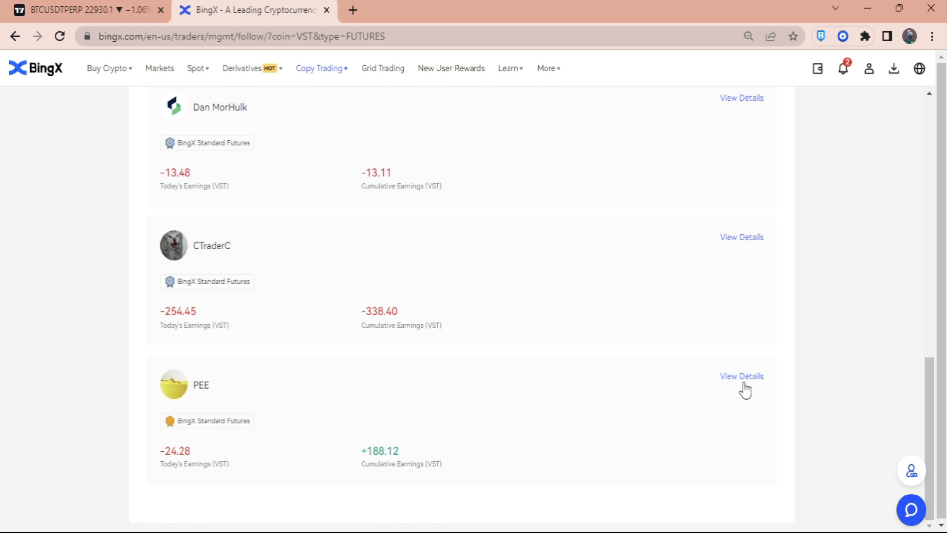
Open PEE's details (25 copies, 100 VST margin) and expand an open 5X long position.
left_click(741, 375)
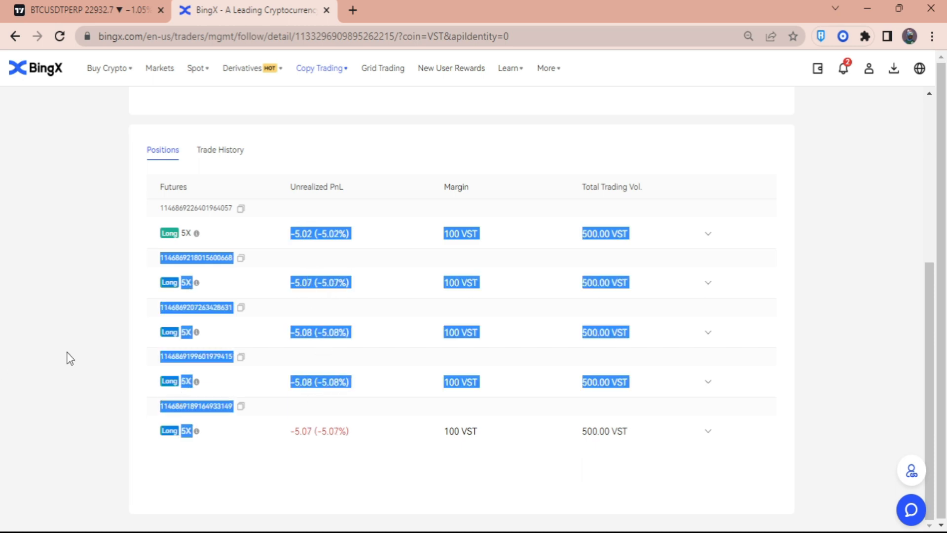
left_click(707, 282)
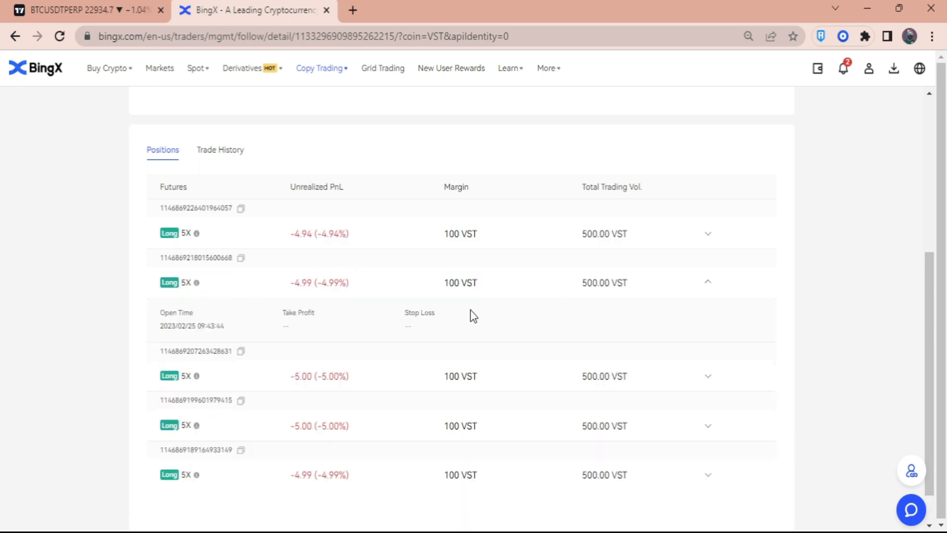
scroll("down", 3)
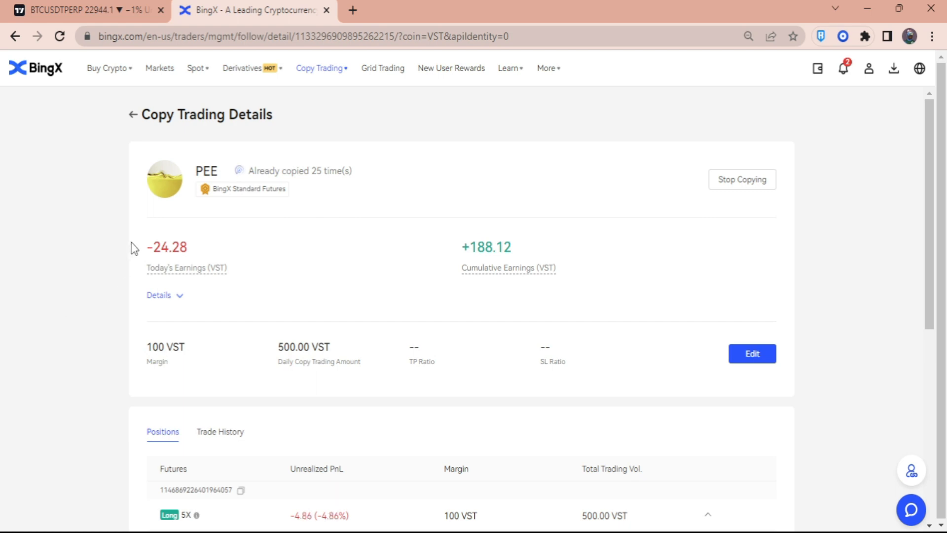
mouse_move(118, 236)
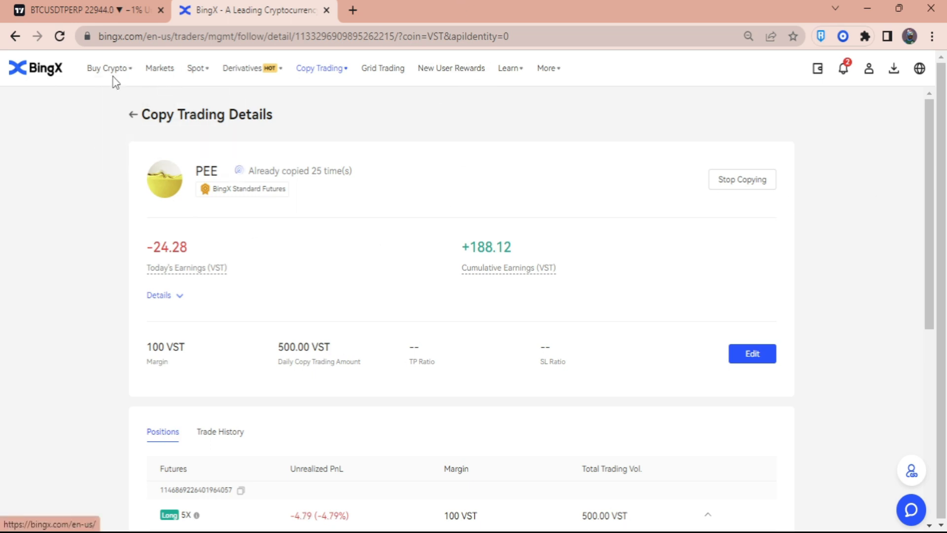
mouse_move(319, 68)
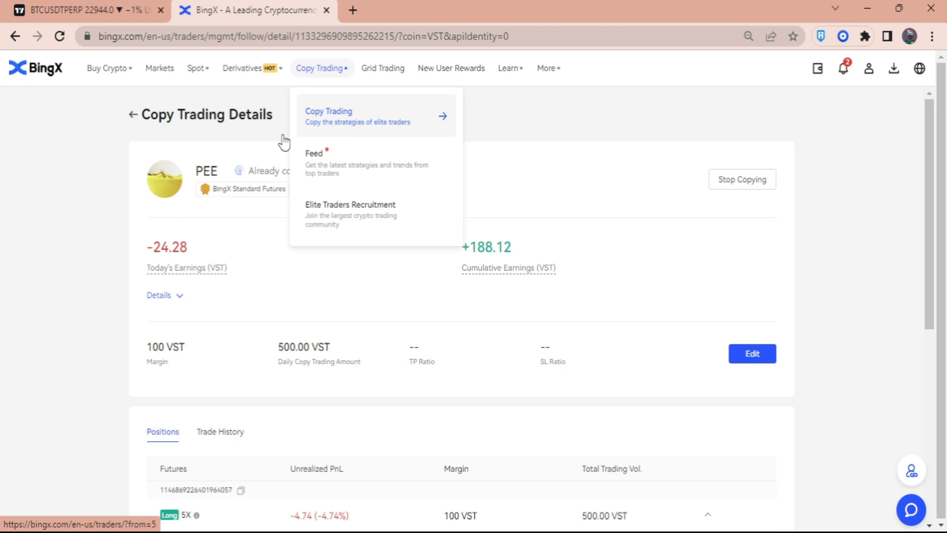
mouse_move(833, 517)
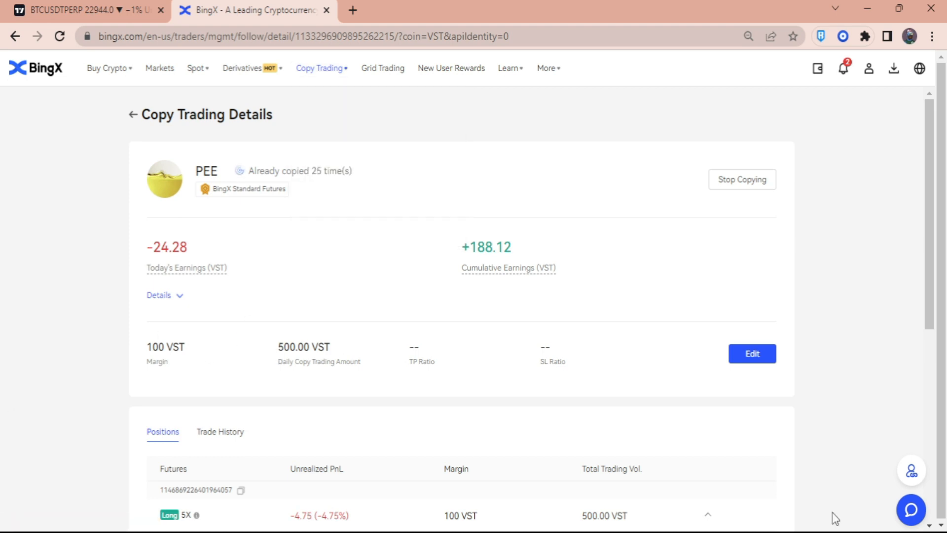